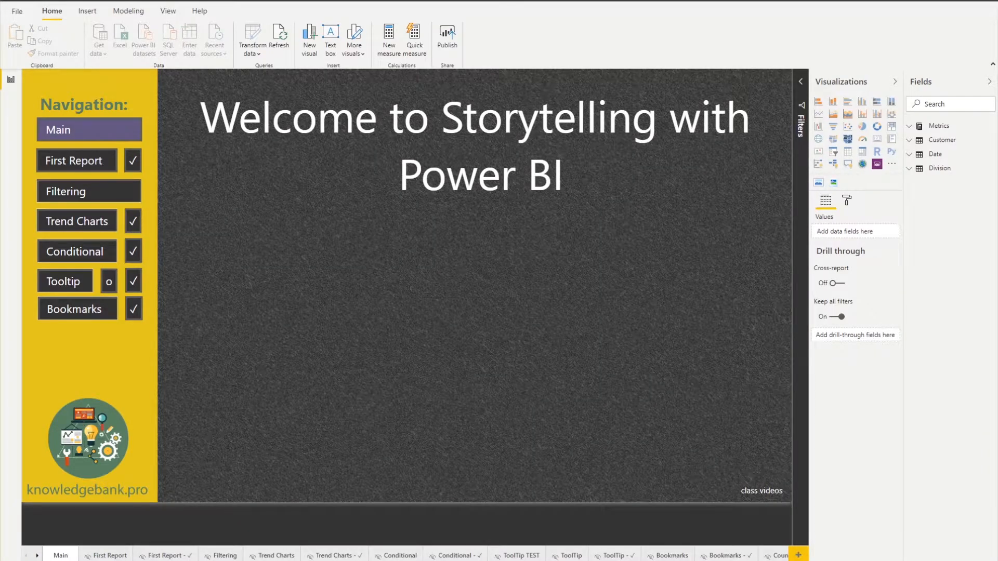
mouse_move(417, 15)
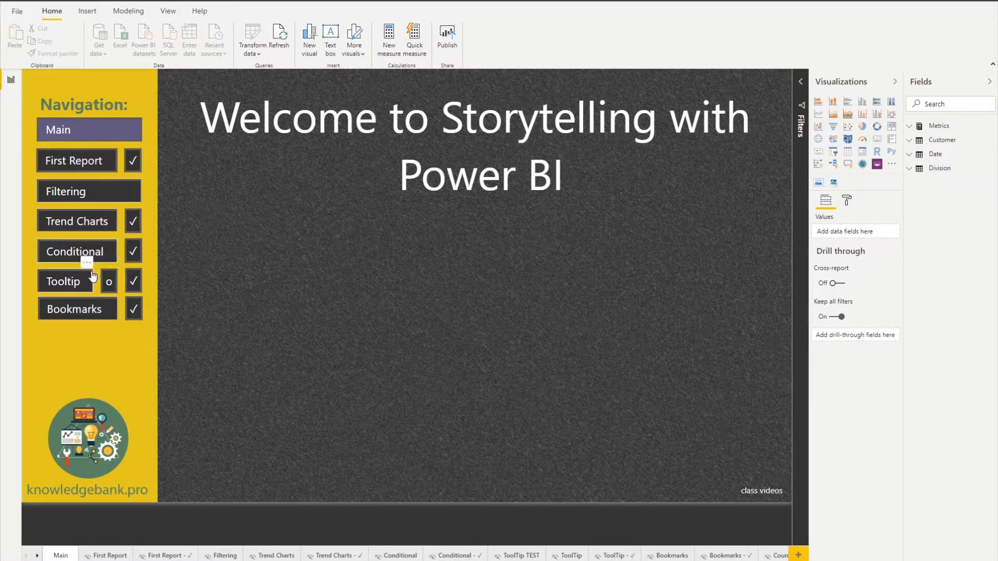
- Go to the Tooltip Test report page with the Quarterly Revenue Trend chart
left_click(64, 282)
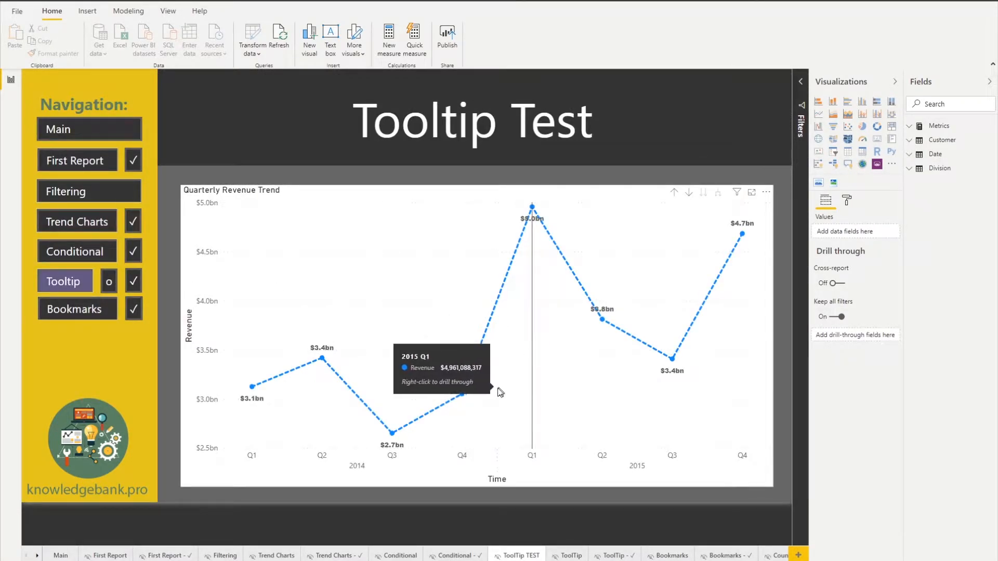
mouse_move(621, 332)
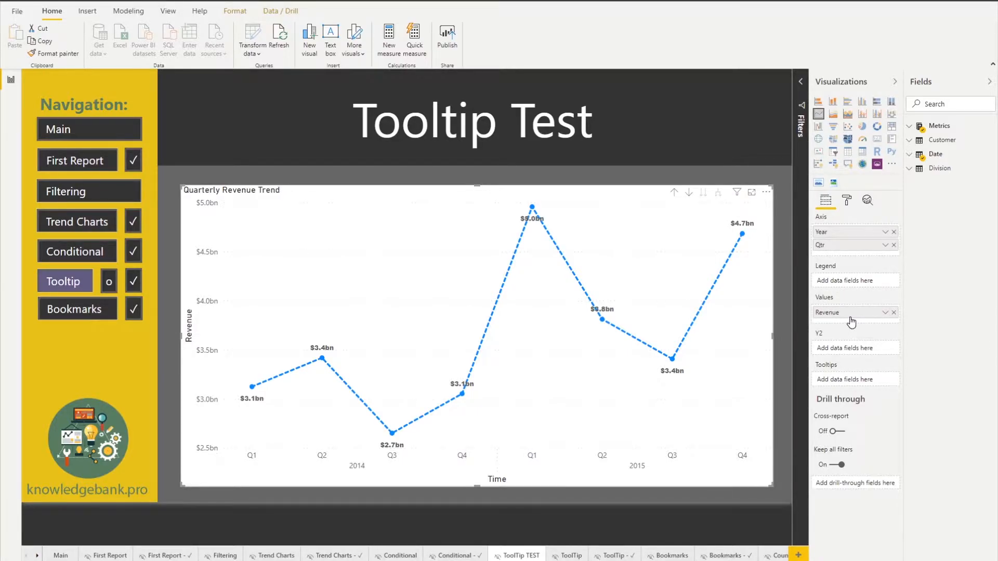
mouse_move(846, 346)
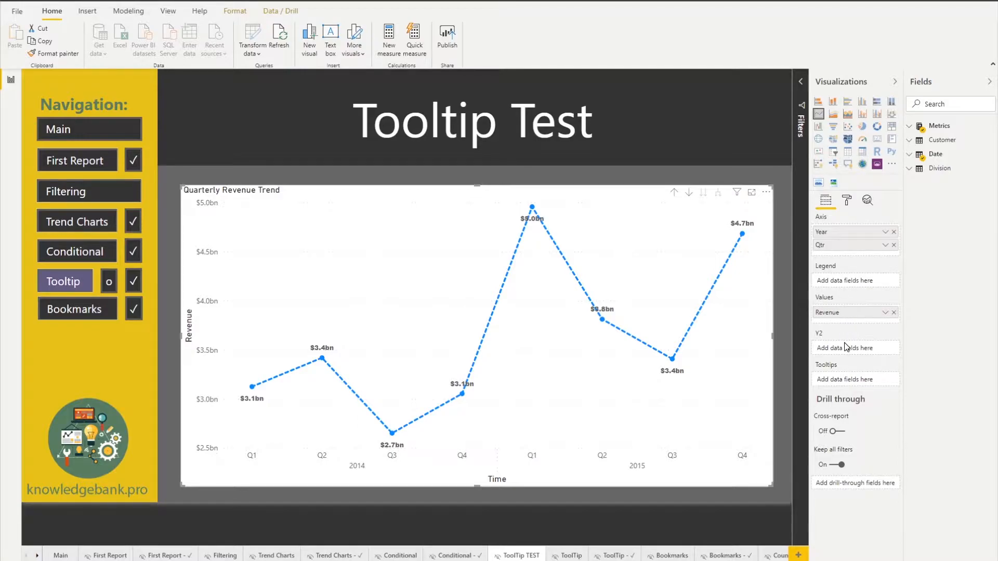
mouse_move(835, 323)
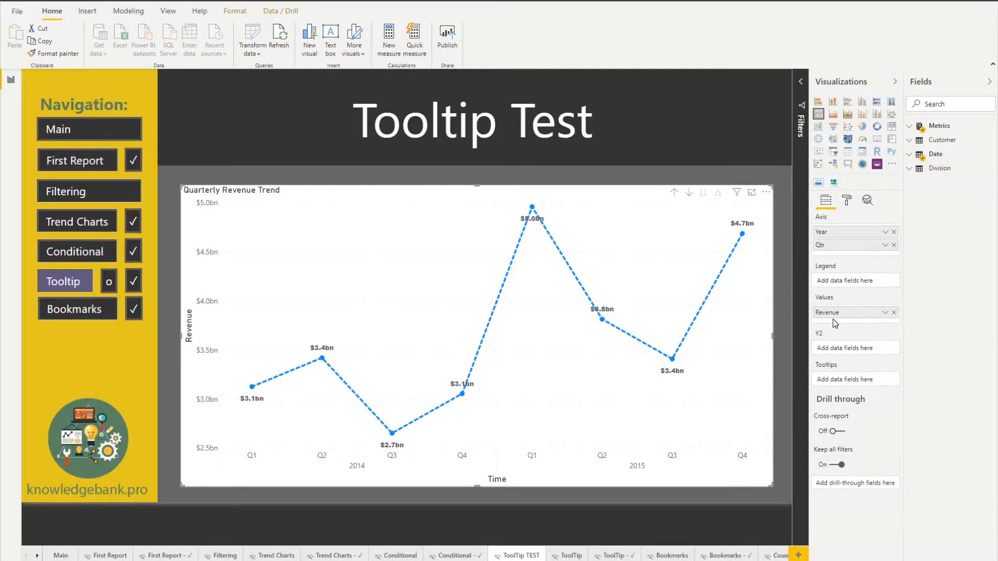
mouse_move(832, 316)
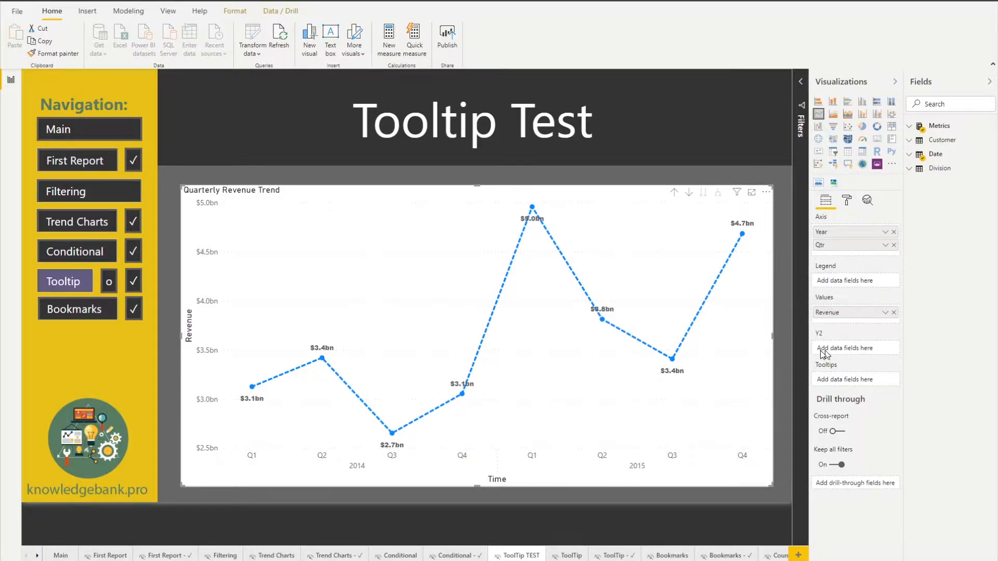
mouse_move(856, 385)
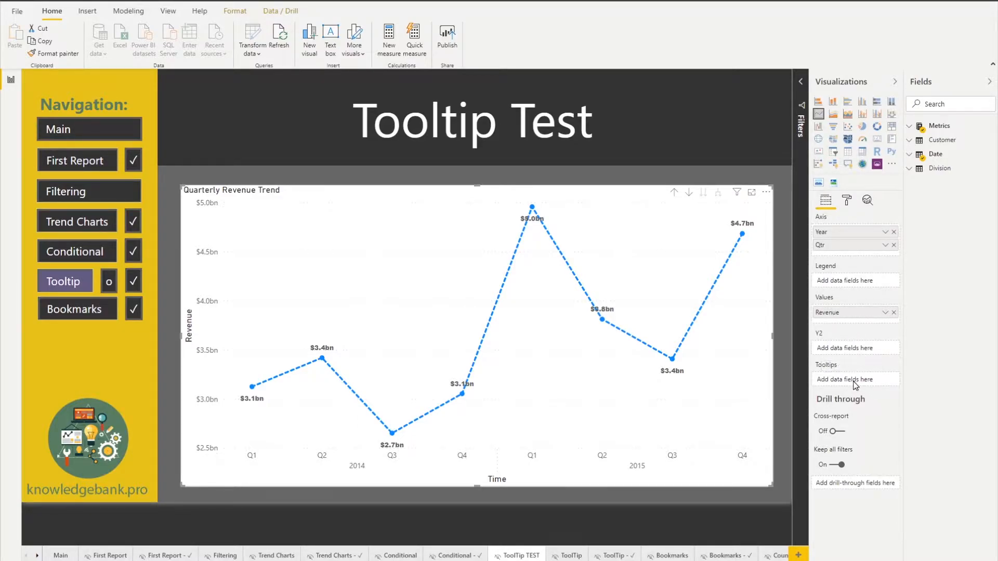
mouse_move(854, 380)
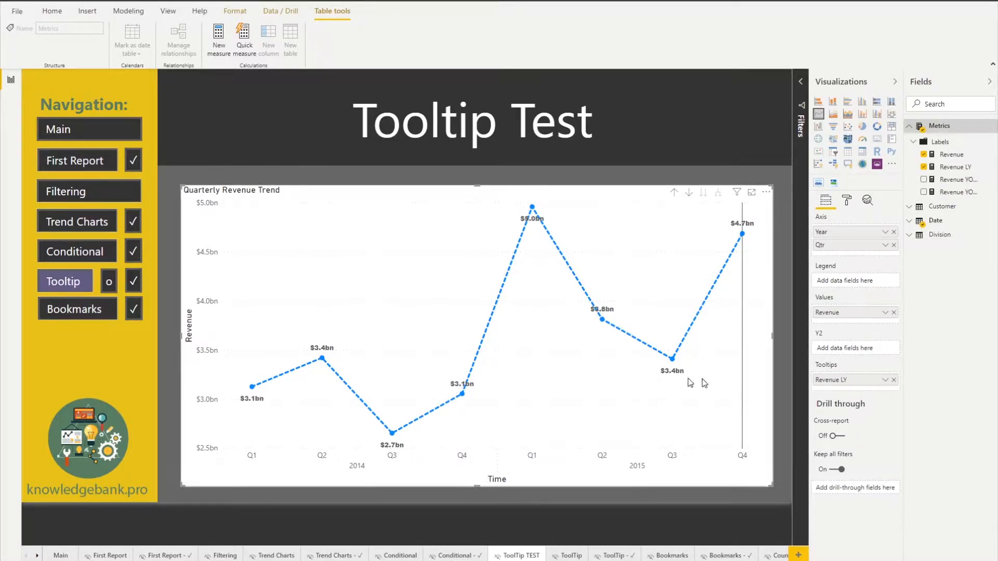
mouse_move(672, 363)
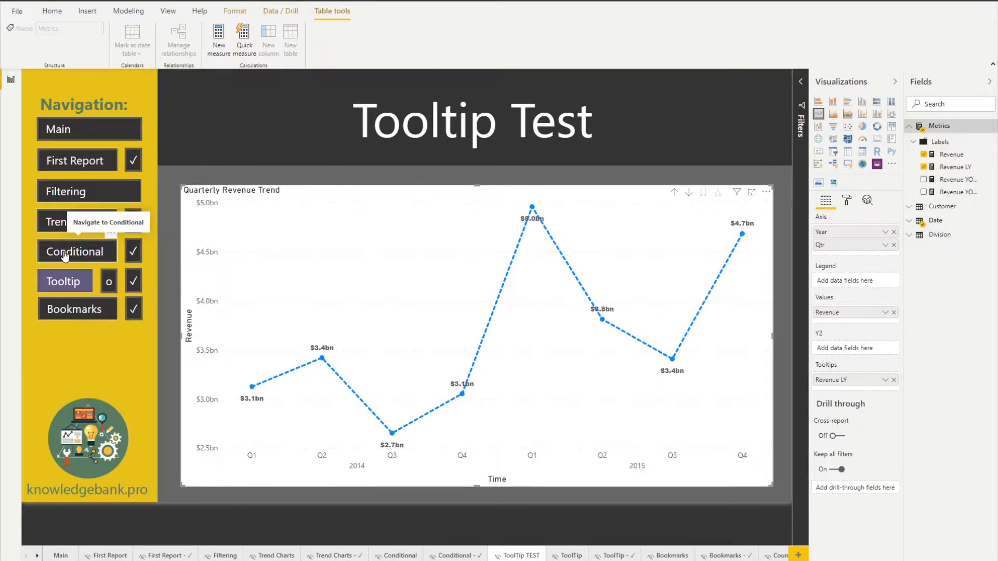
- Navigate to the Conditional Formatting page and its top-3-customers country map
left_click(76, 250)
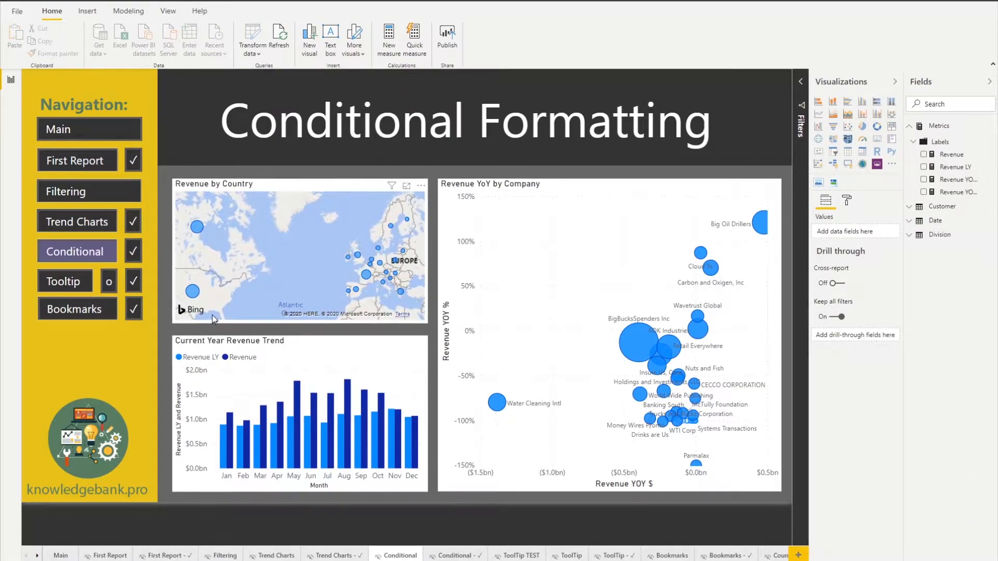
mouse_move(192, 291)
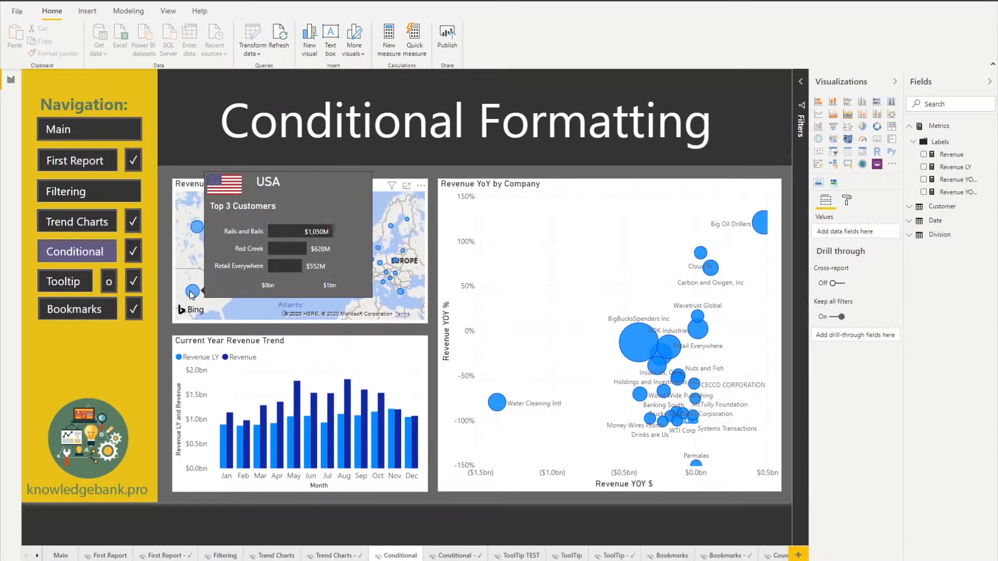
mouse_move(196, 230)
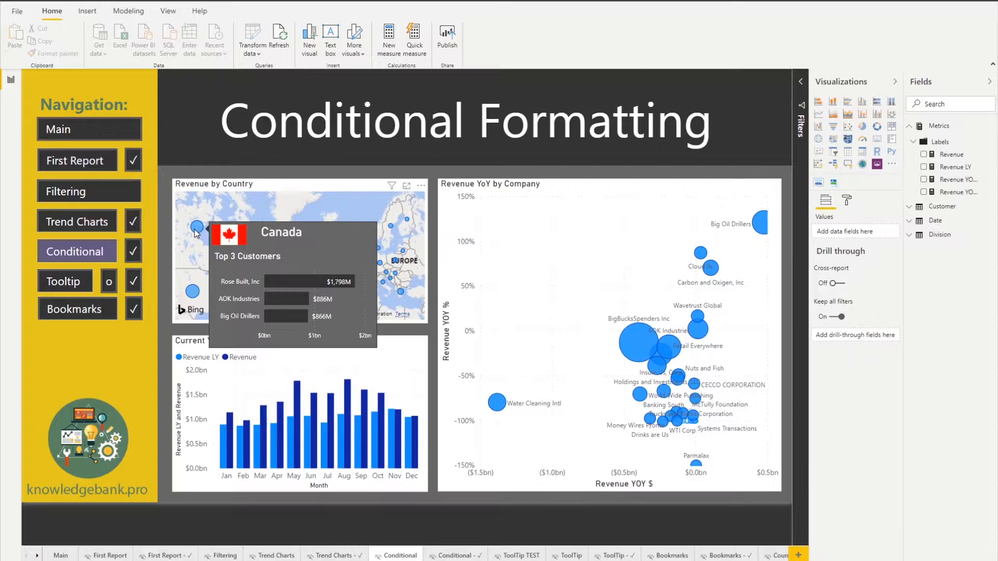
mouse_move(63, 285)
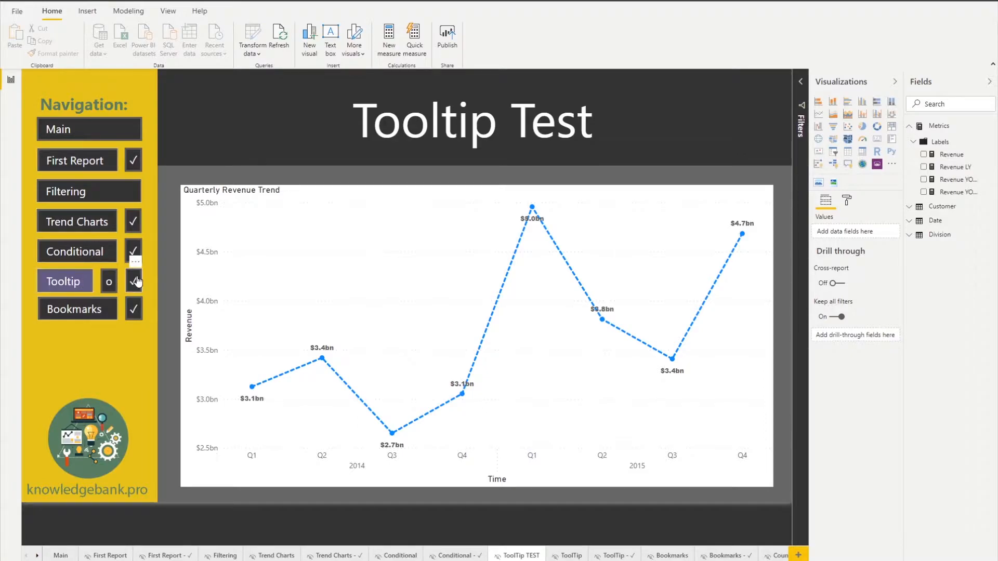
mouse_move(63, 281)
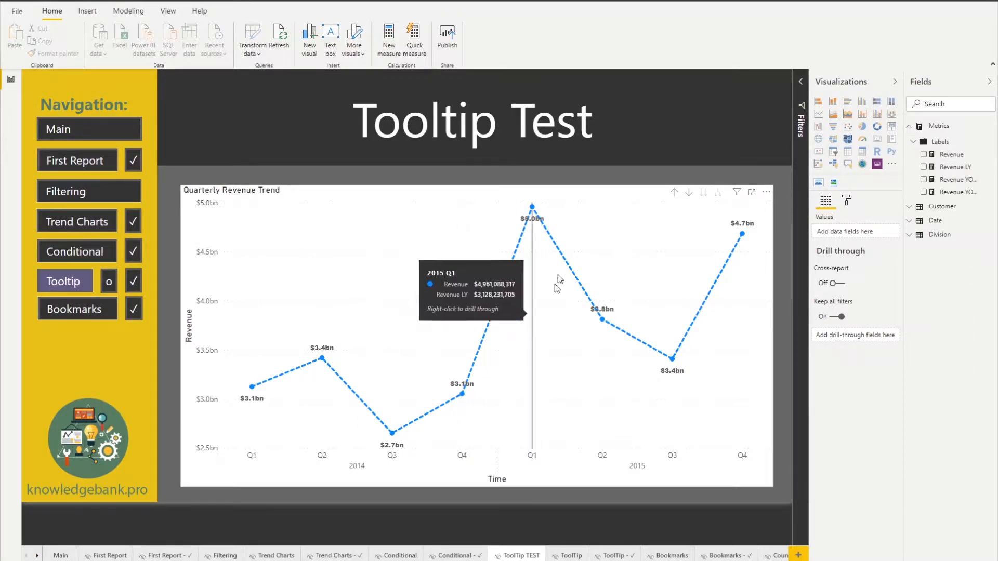
mouse_move(108, 283)
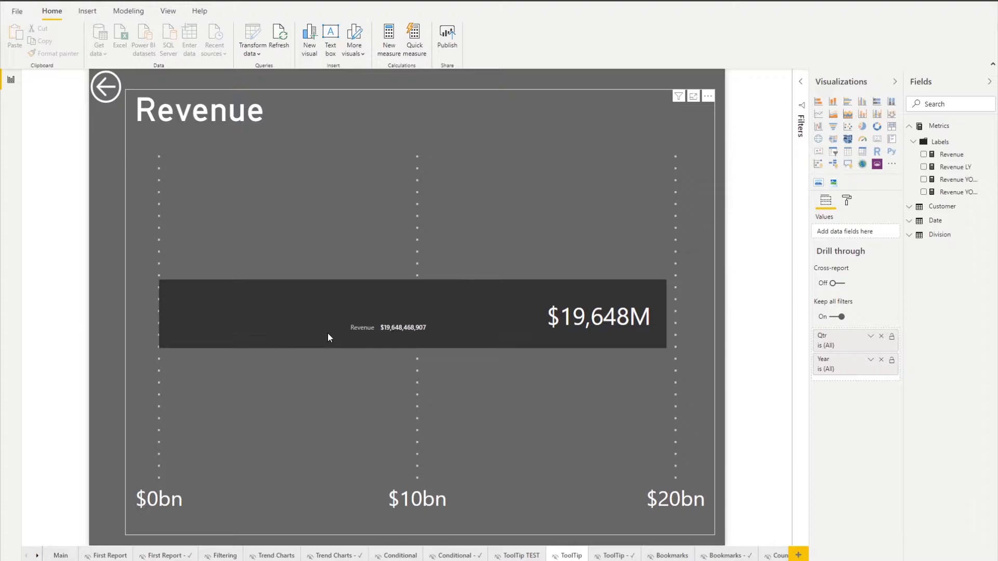
mouse_move(408, 355)
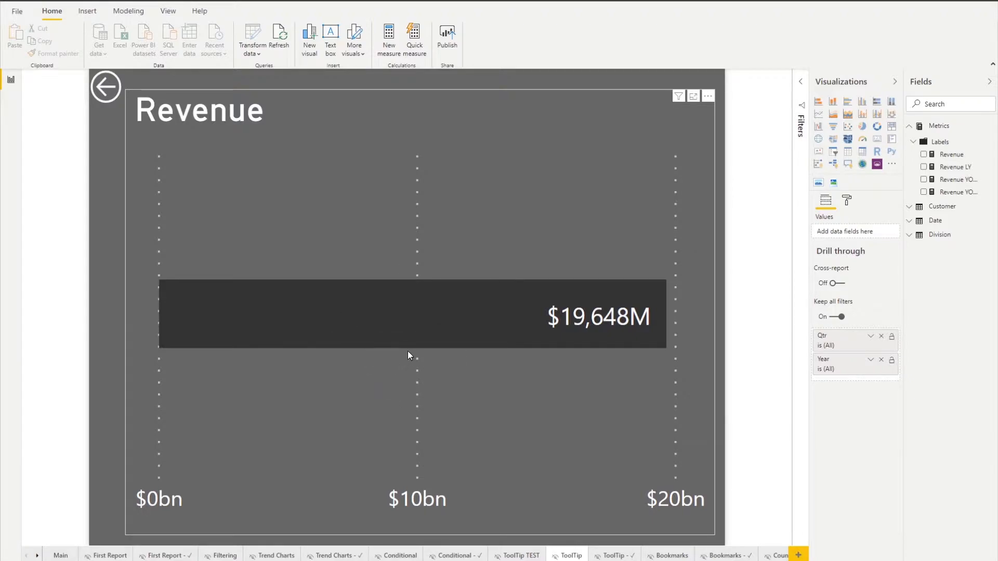
mouse_move(400, 352)
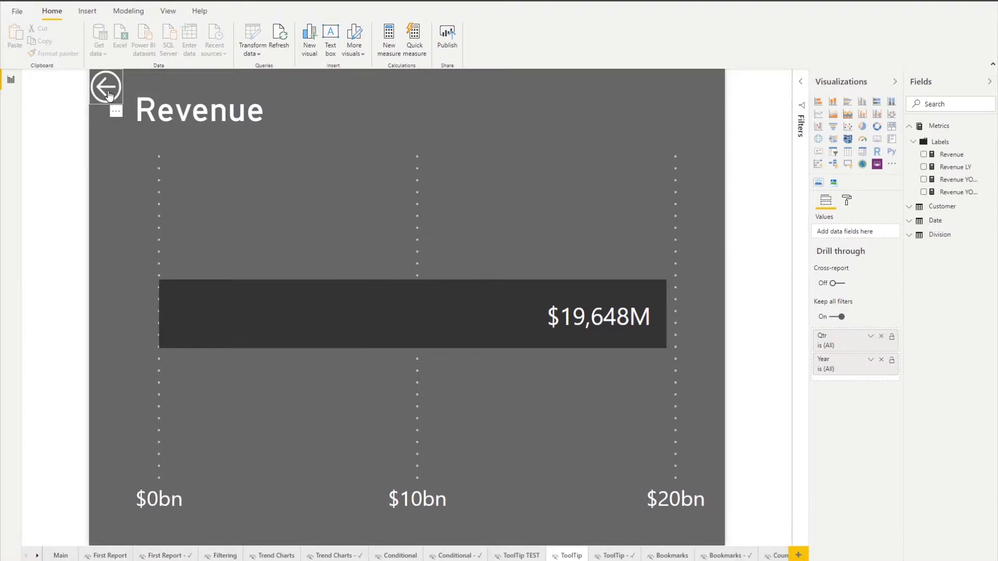
mouse_move(106, 86)
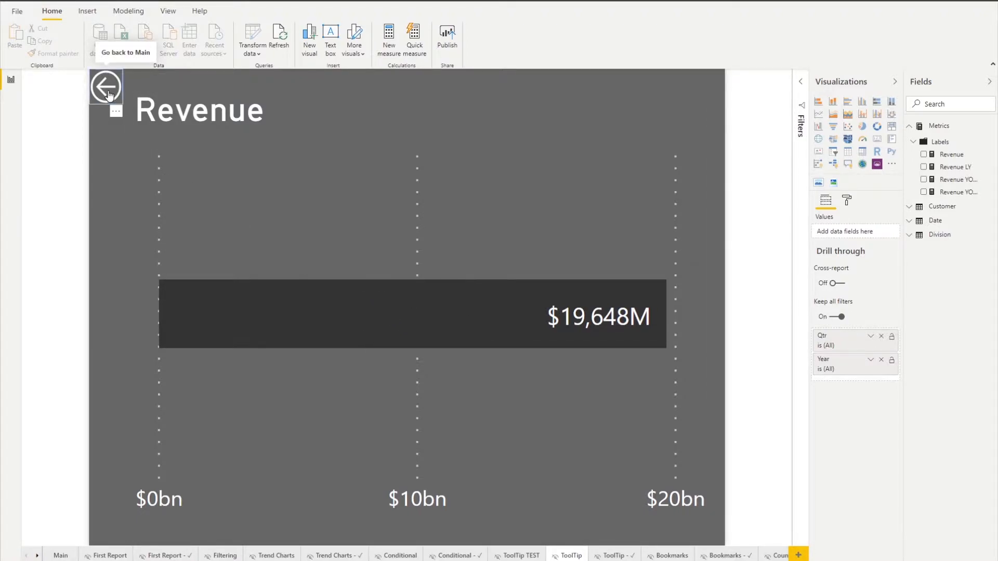
- Switch to the ToolTip - ✓ page with the top-5 Revenue by Company chart
left_click(105, 86)
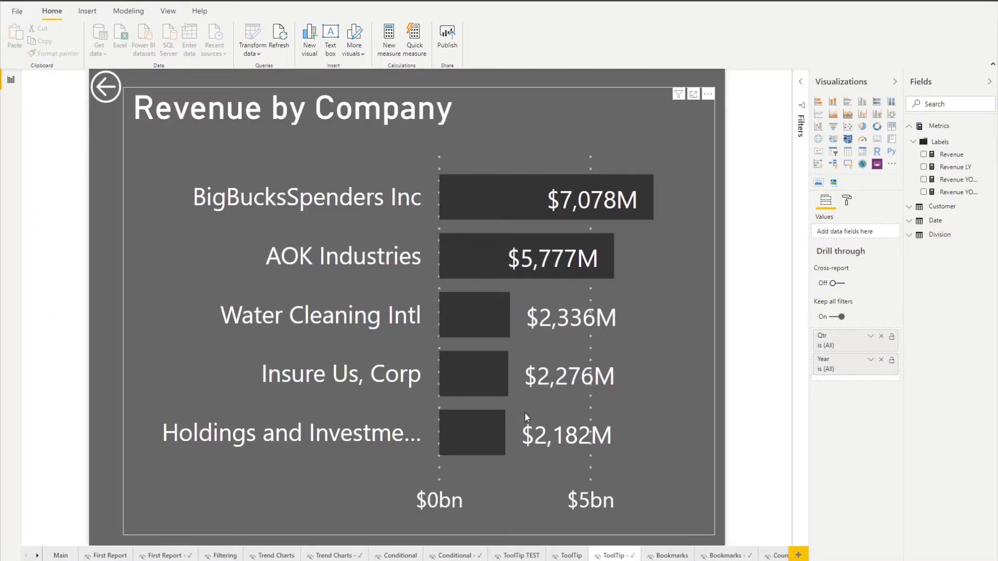
mouse_move(622, 483)
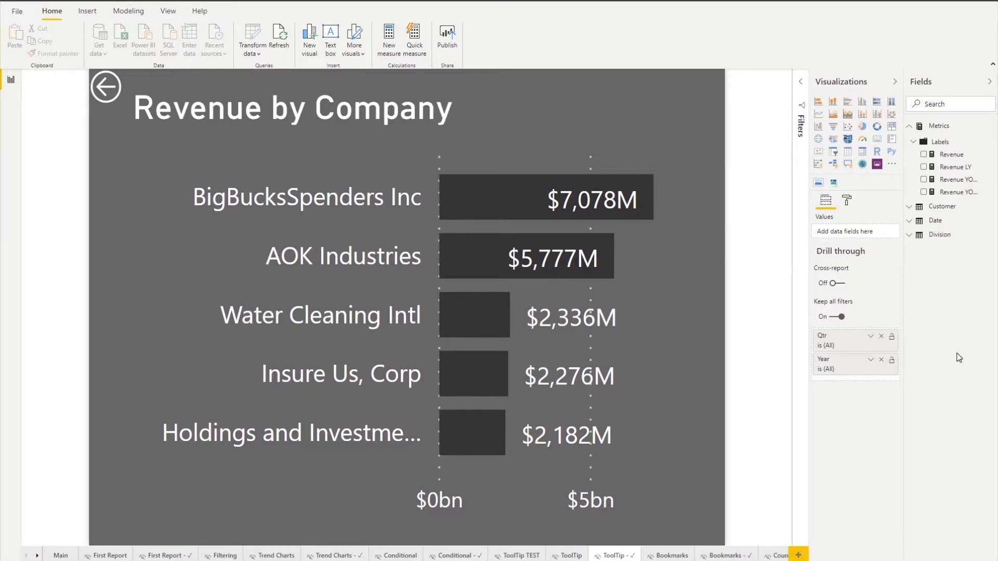
mouse_move(744, 413)
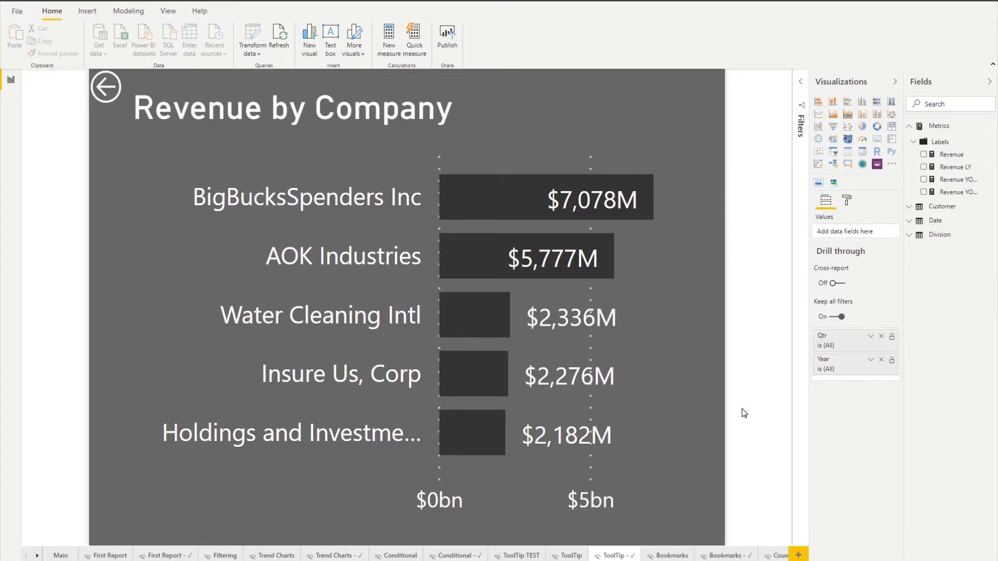
mouse_move(750, 428)
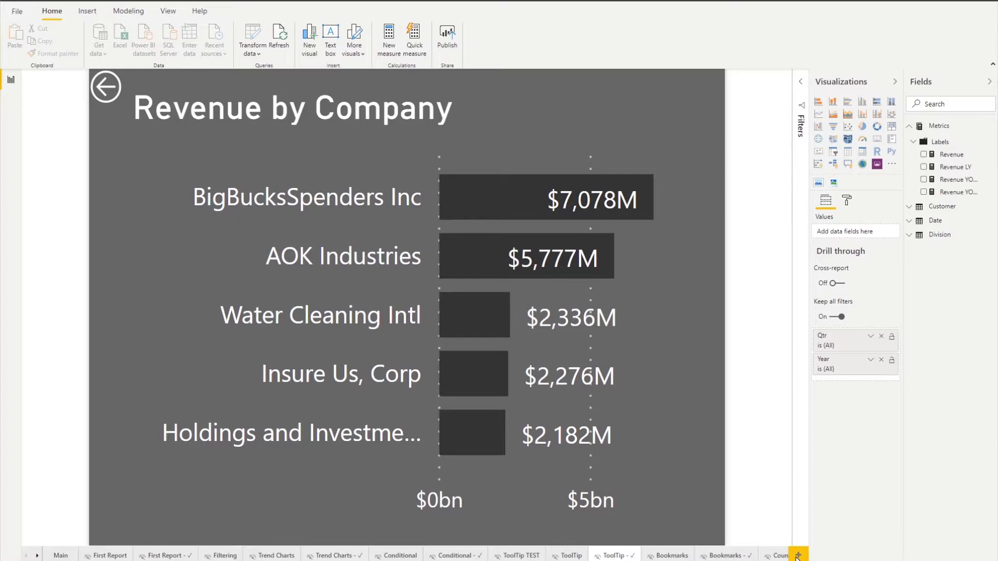
- Add blank Page 2 and switch its Page information Tooltip setting On
left_click(767, 555)
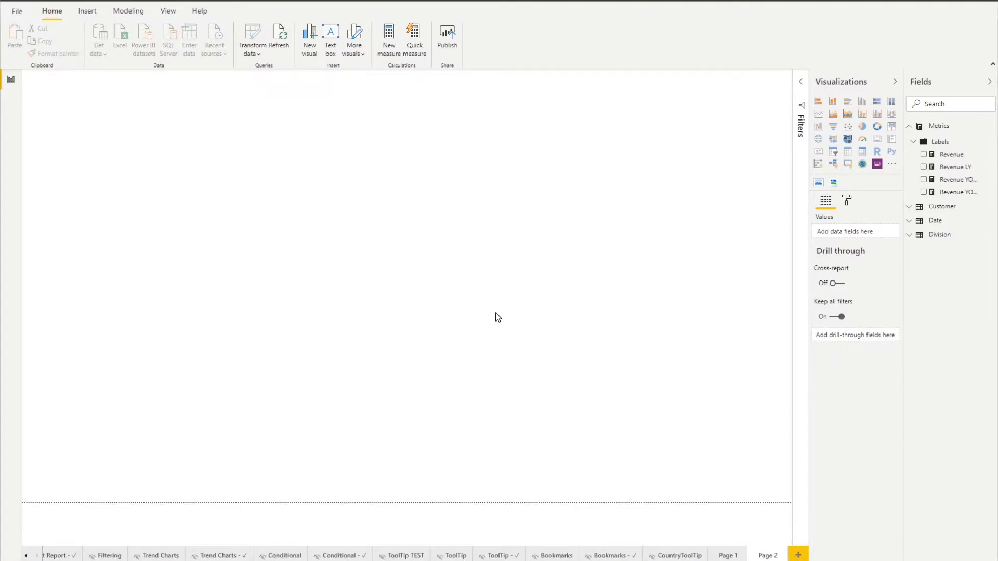
mouse_move(359, 313)
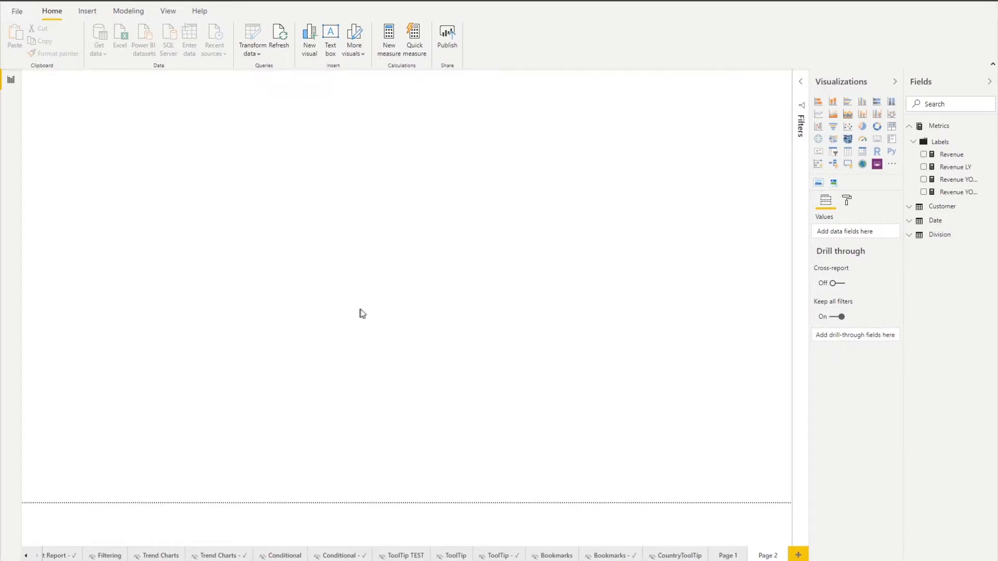
mouse_move(426, 309)
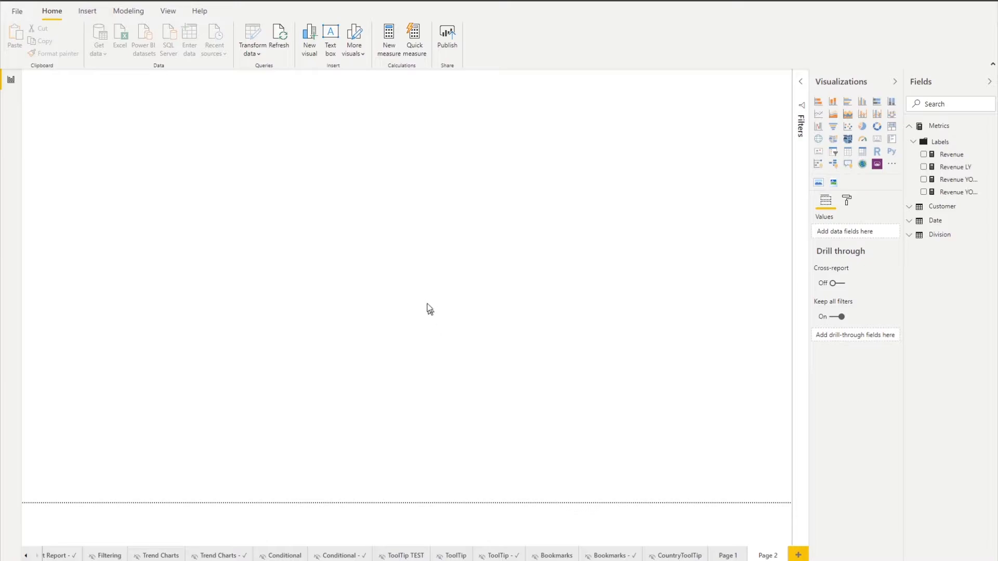
mouse_move(604, 330)
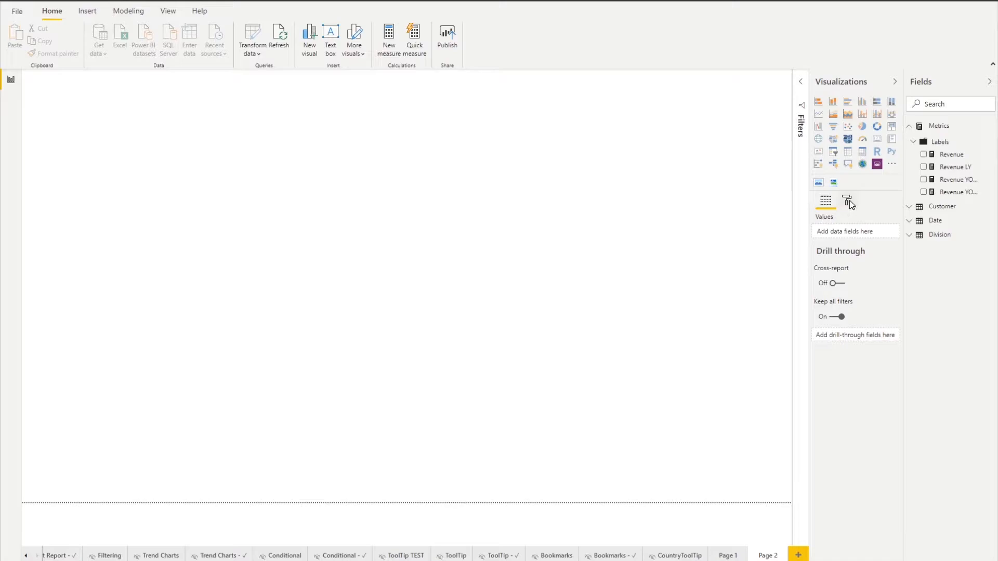
left_click(847, 199)
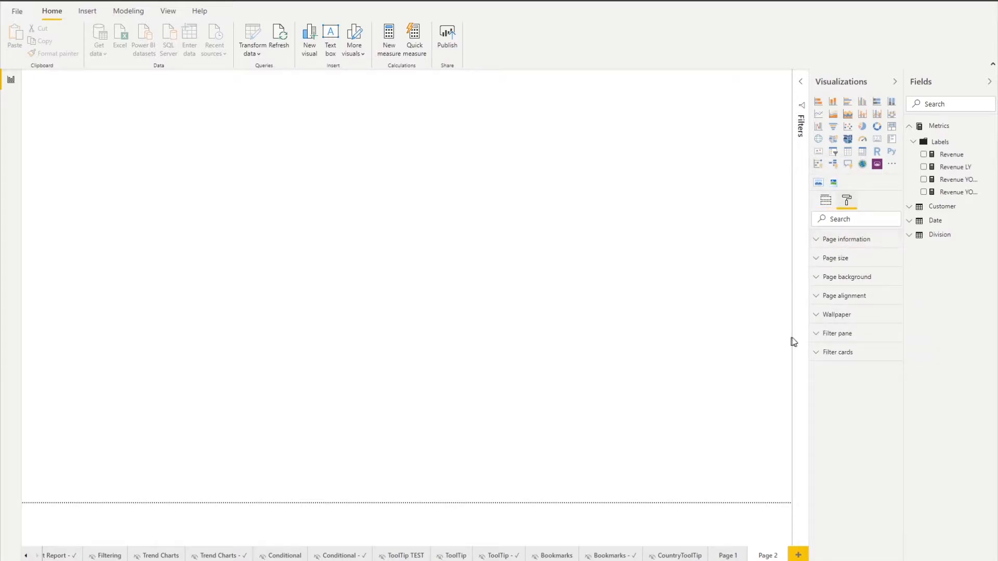
left_click(846, 239)
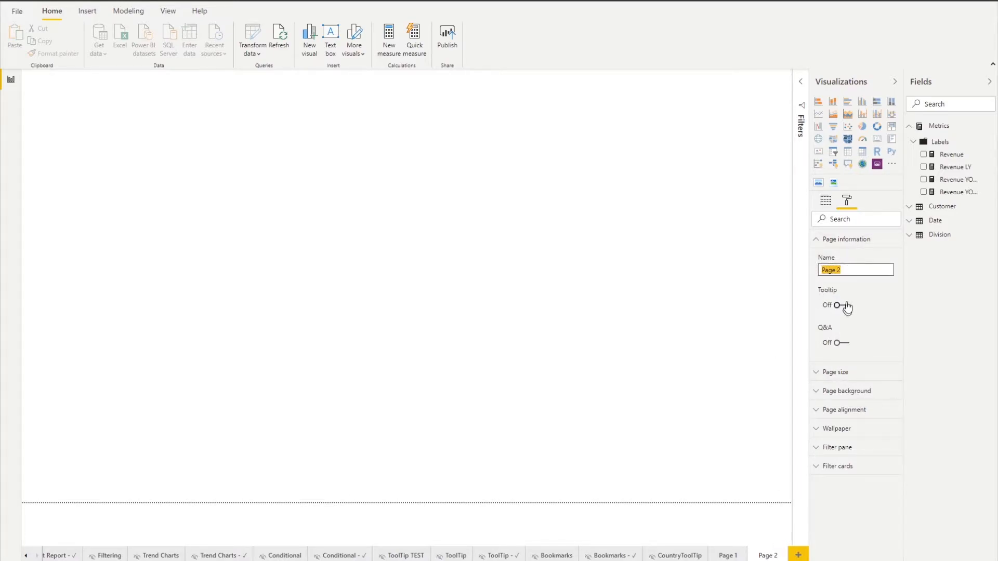
left_click(835, 307)
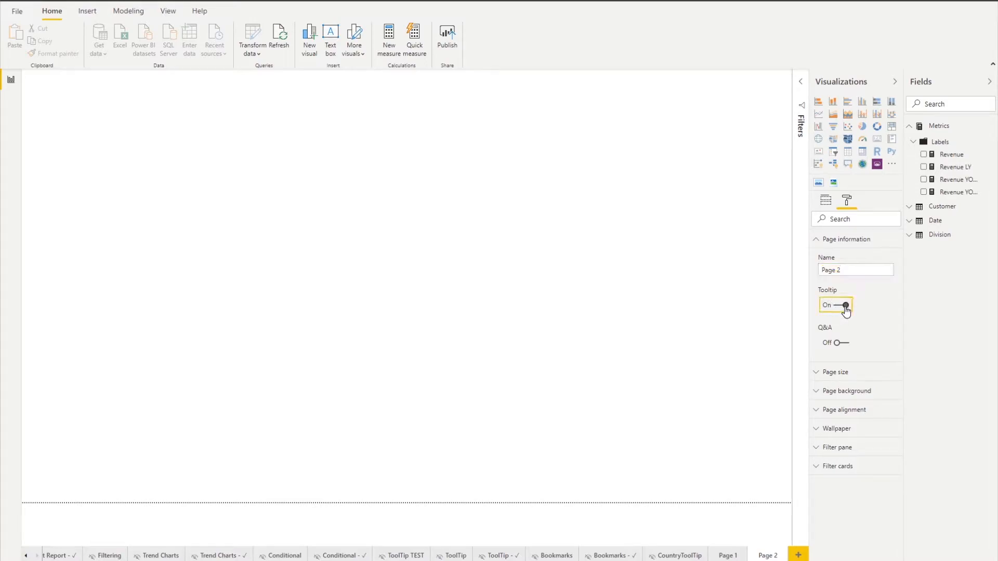
left_click(845, 305)
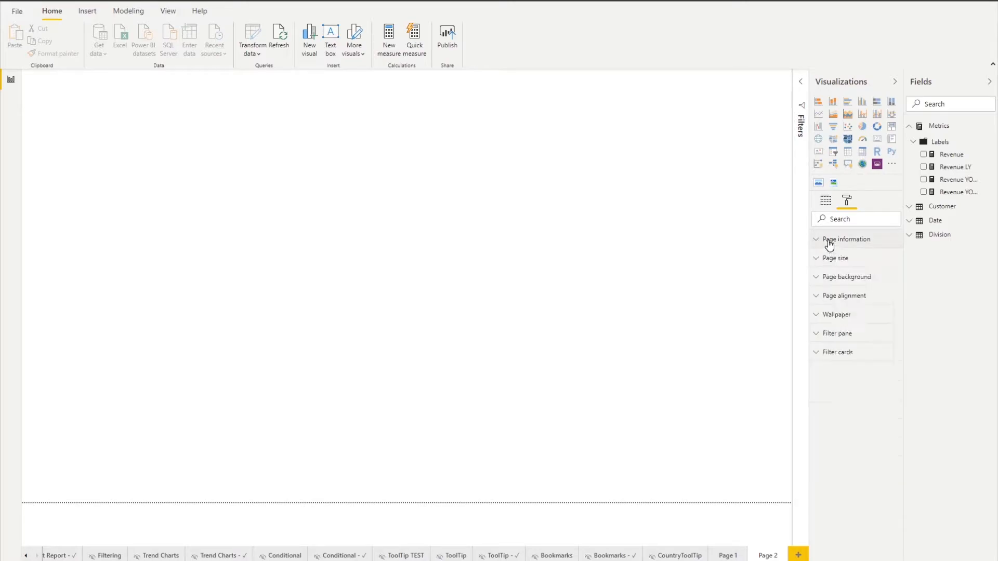
- Try the 4:3, Letter and Tooltip page size types on Page 2
left_click(835, 258)
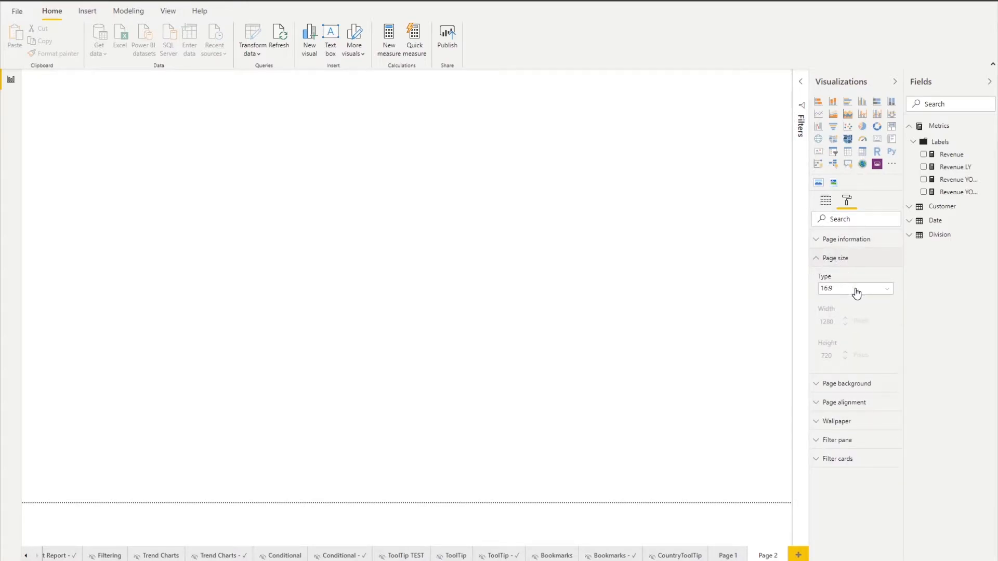
mouse_move(891, 295)
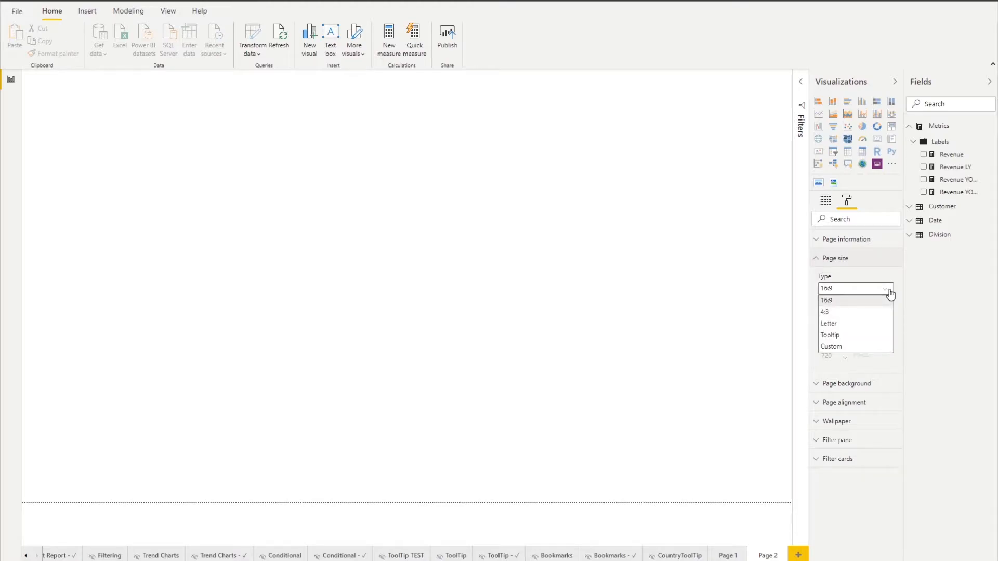
mouse_move(870, 323)
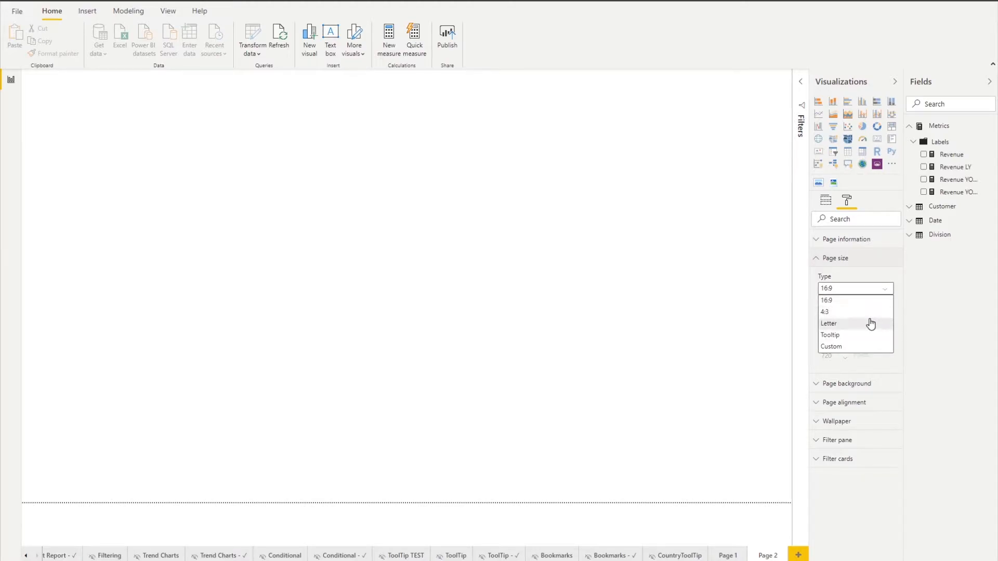
left_click(825, 311)
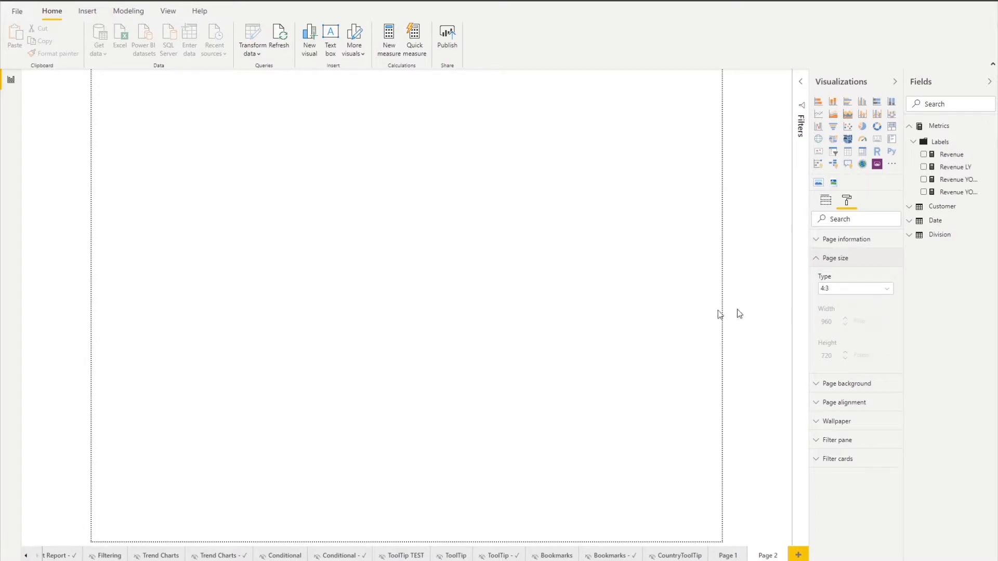
left_click(854, 289)
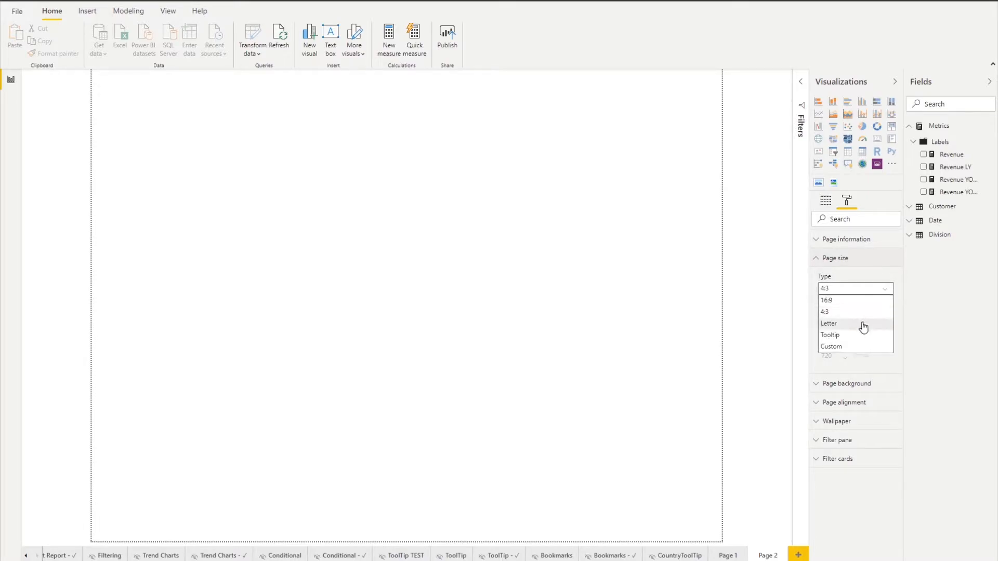
left_click(828, 323)
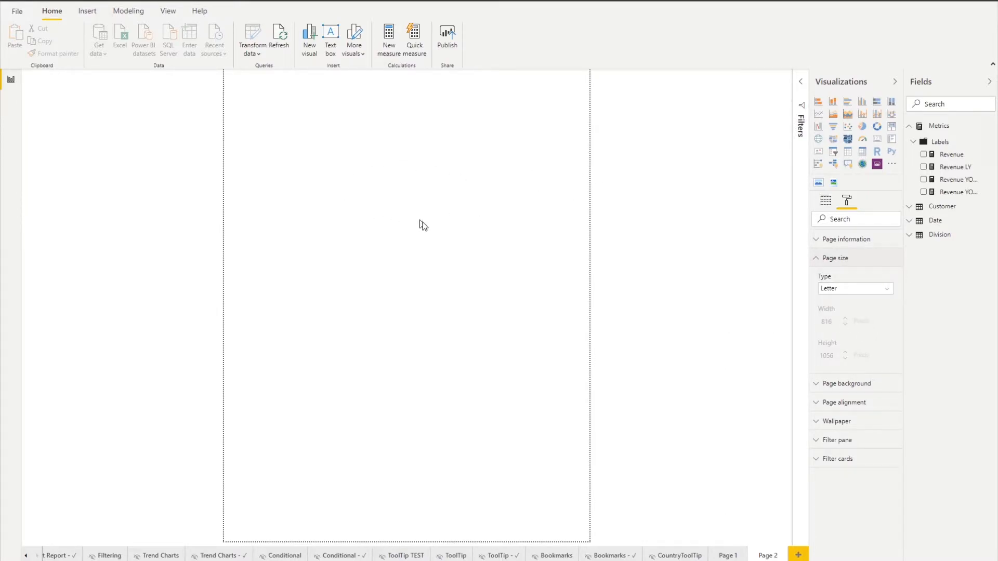
mouse_move(703, 260)
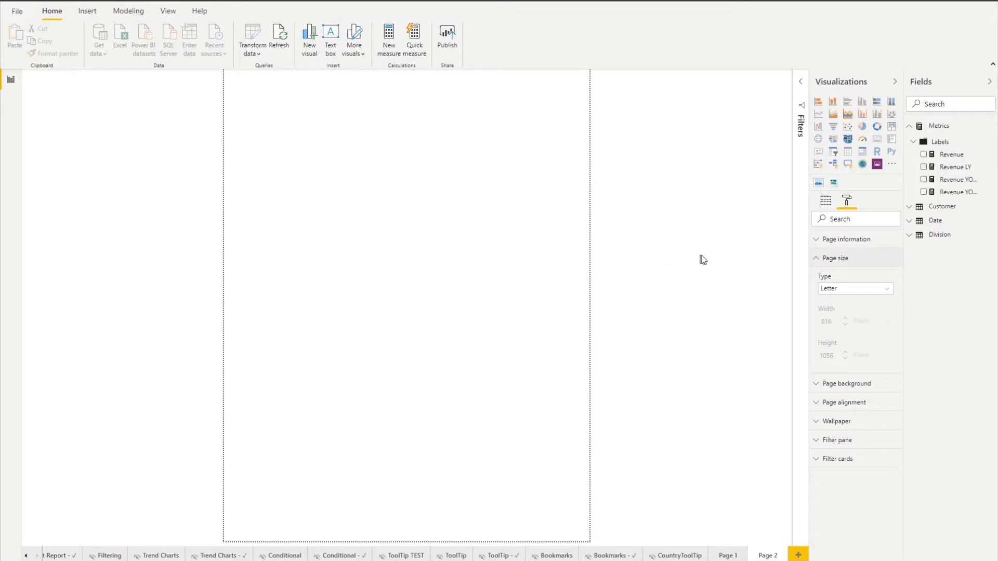
left_click(854, 288)
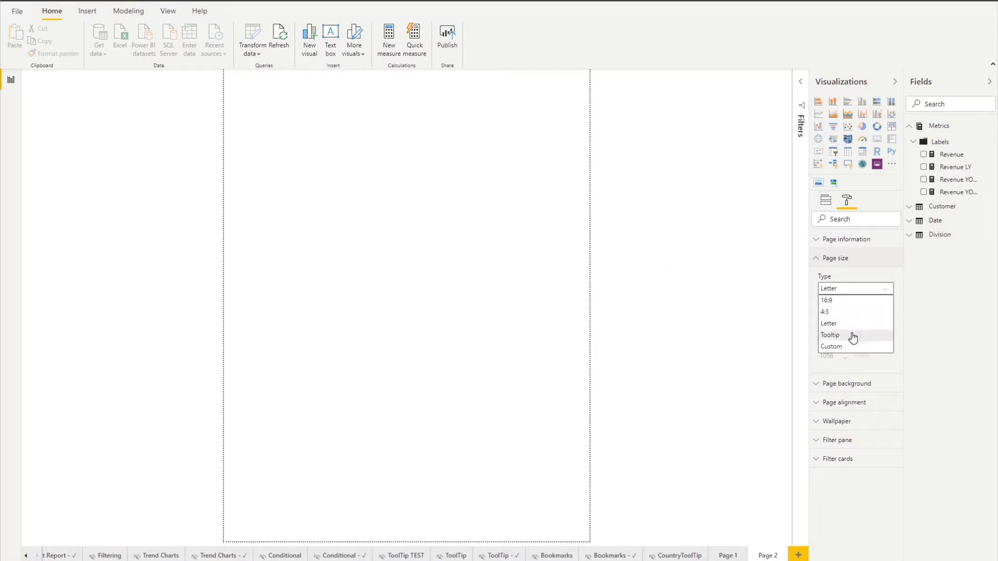
left_click(830, 335)
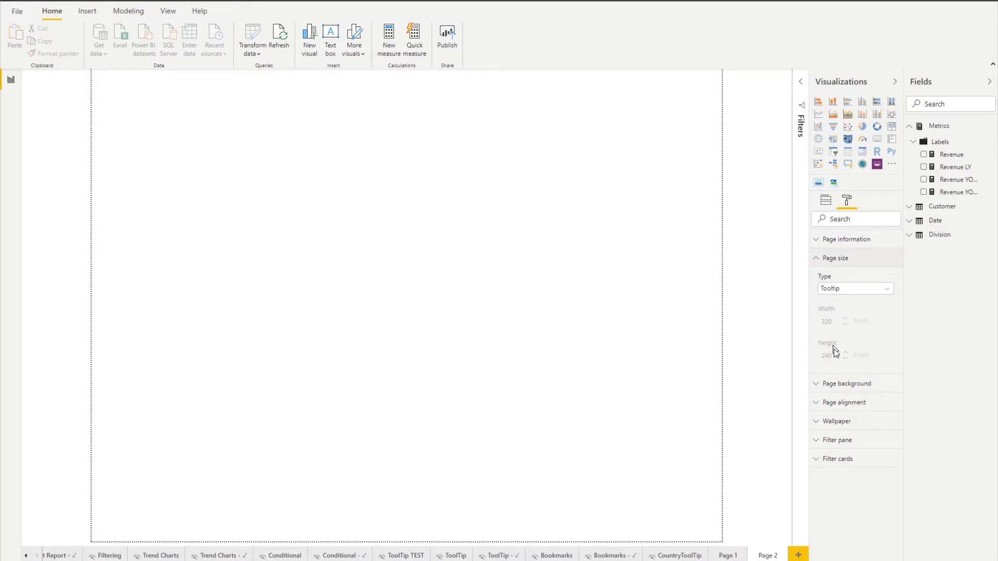
mouse_move(839, 354)
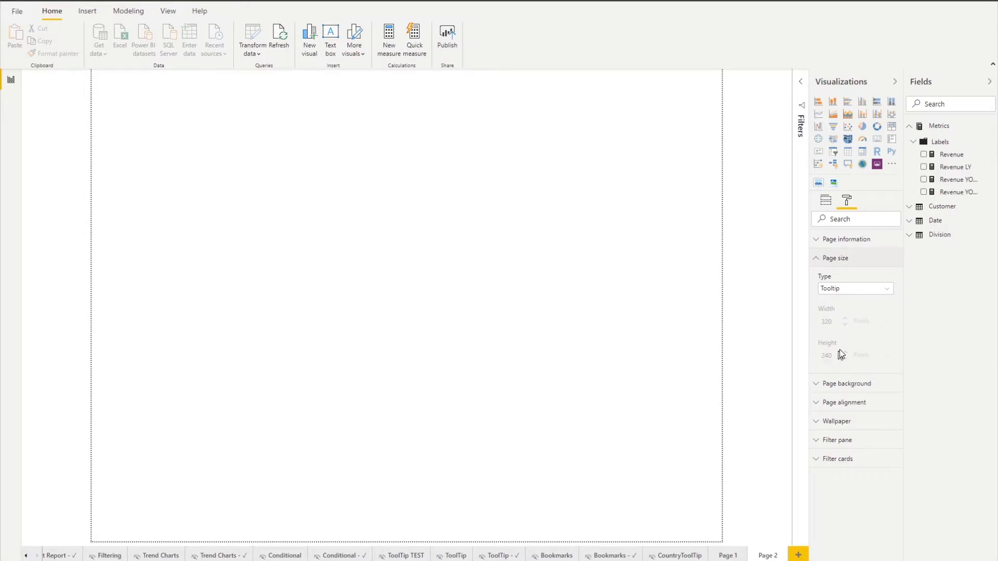
mouse_move(846, 329)
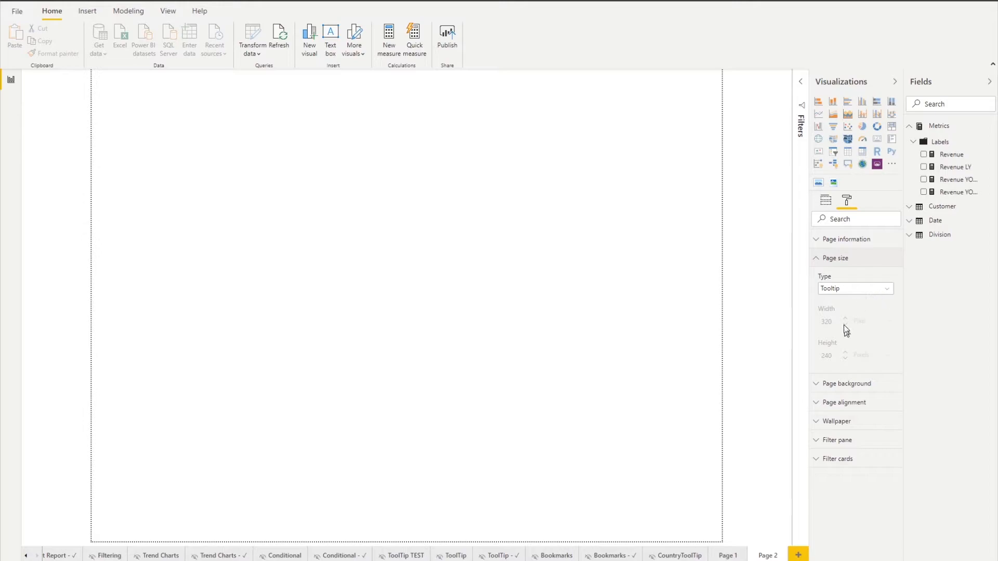
mouse_move(878, 326)
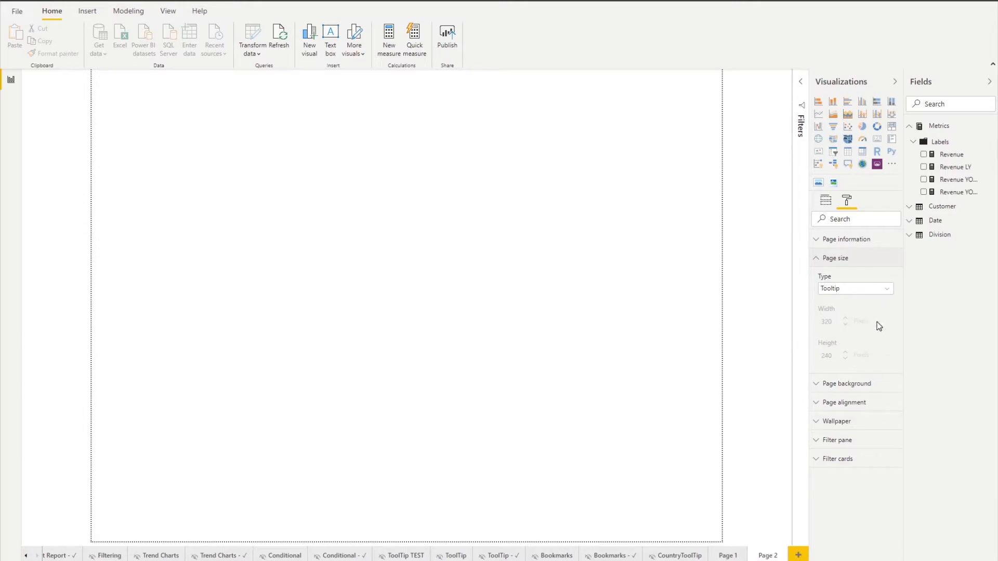
mouse_move(855, 329)
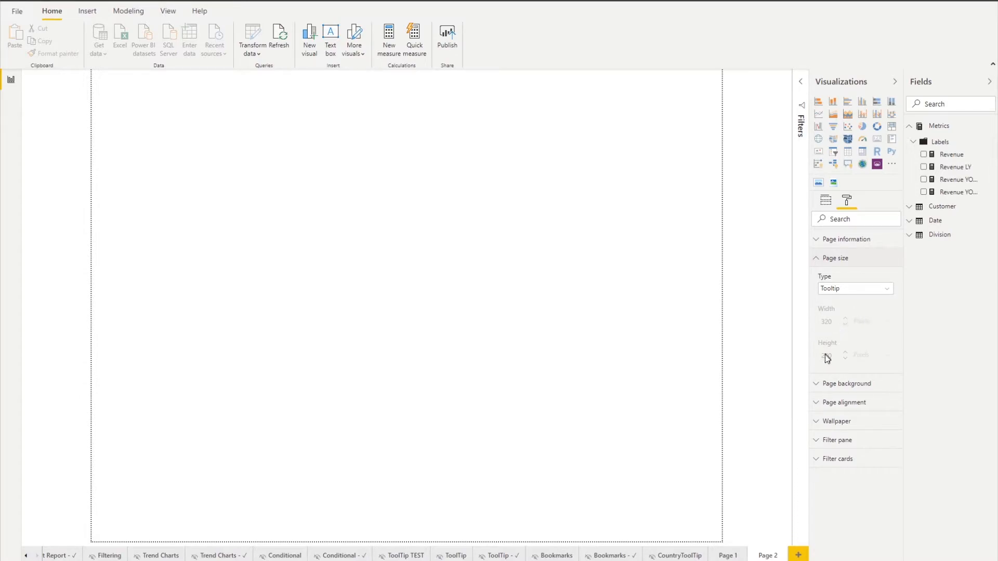
- Set a Custom page size with width and height of 400 pixels
left_click(854, 289)
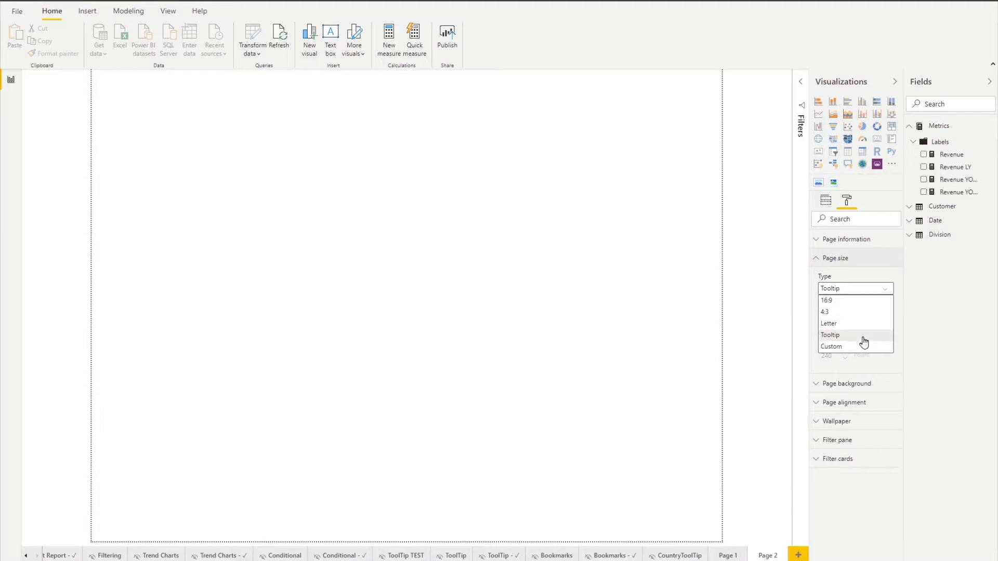
left_click(831, 346)
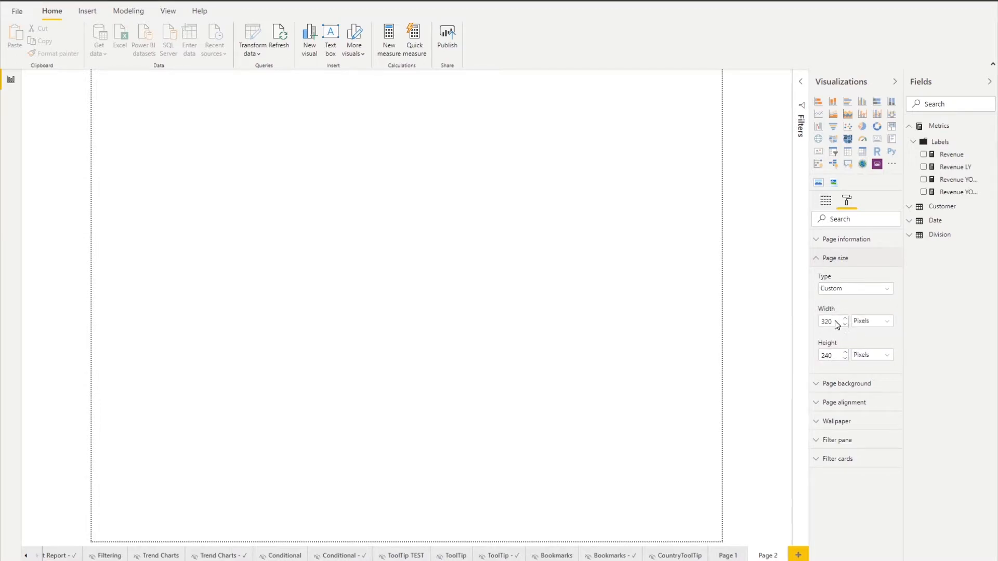
type("100")
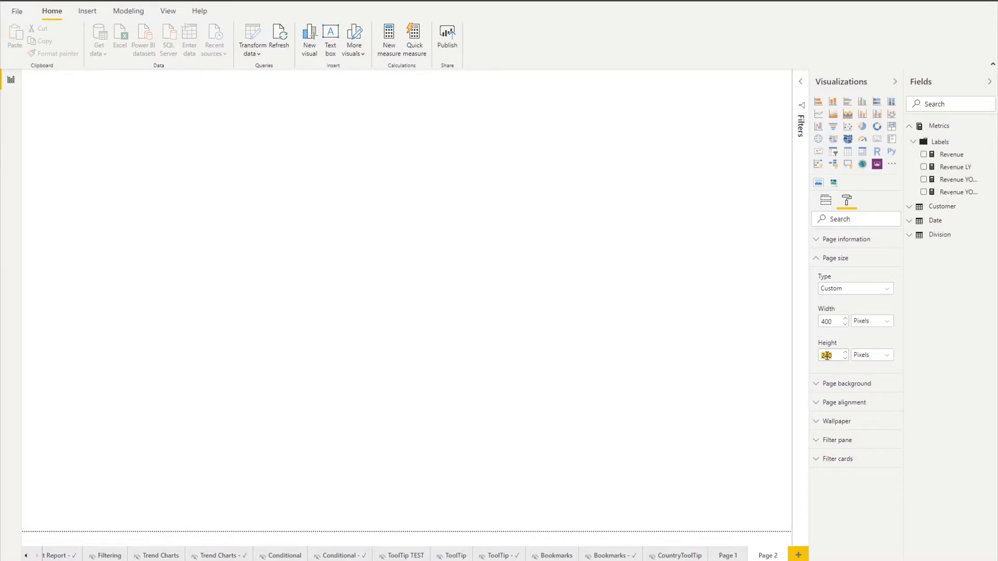
type("400")
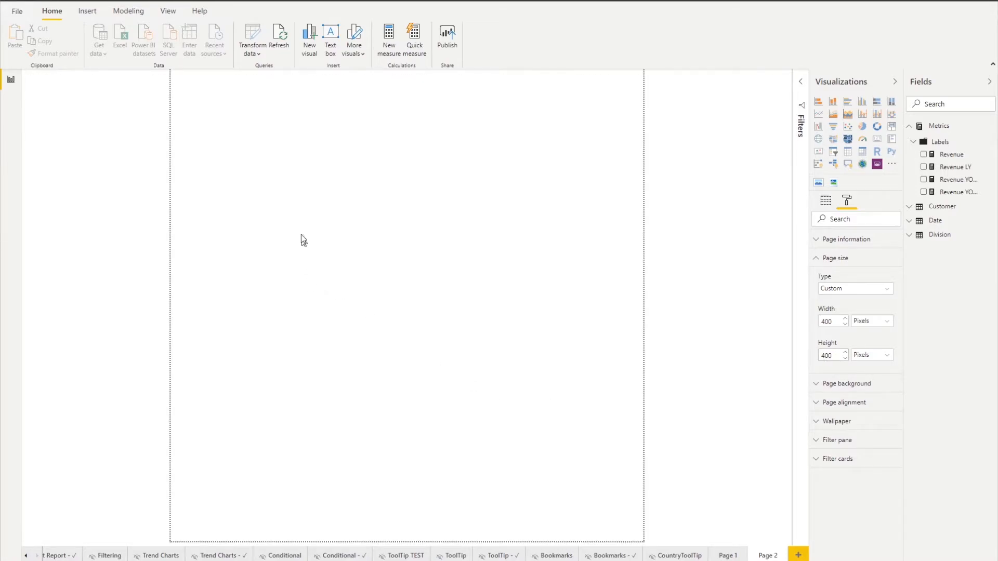
mouse_move(206, 194)
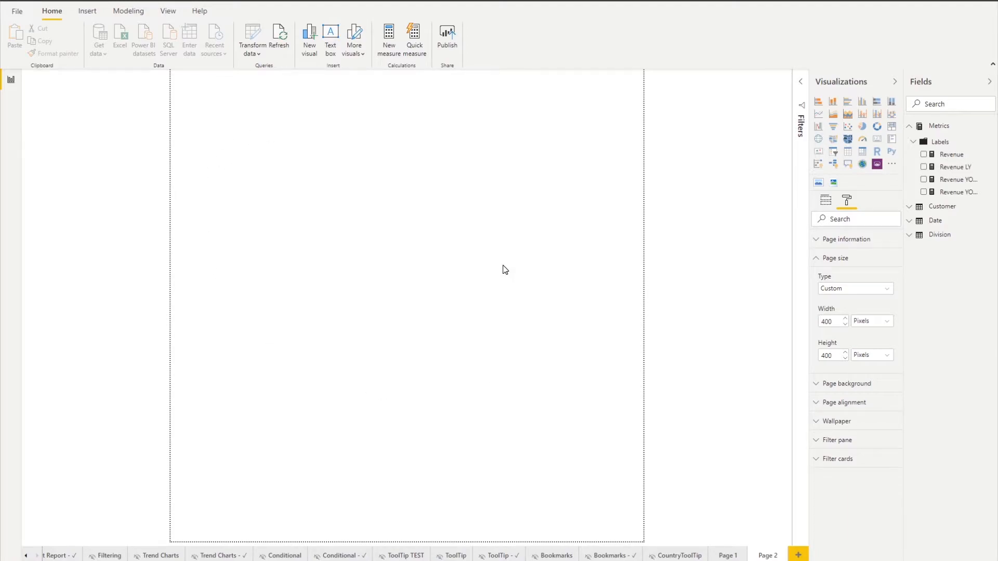
mouse_move(889, 328)
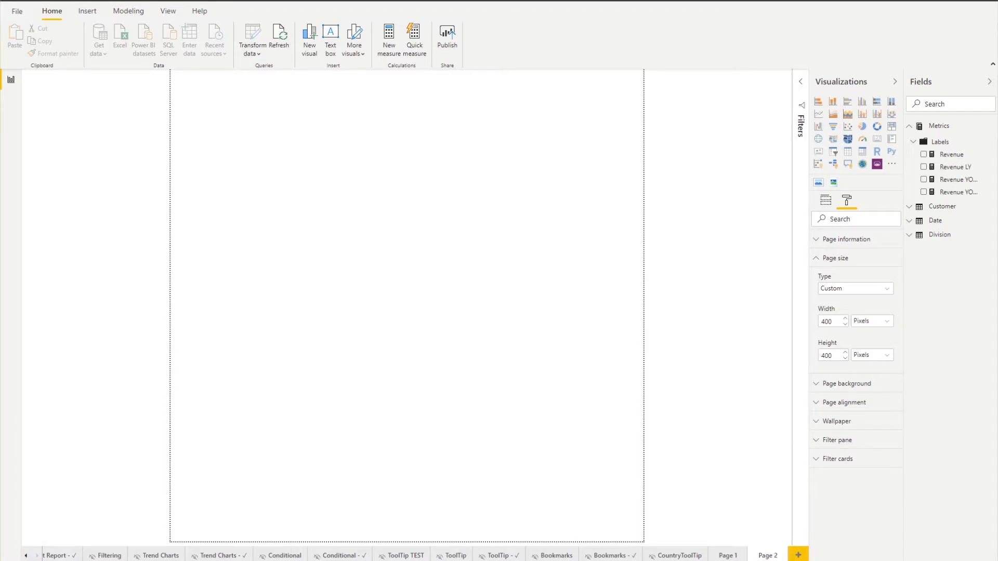
- Delete Page 2, view the ToolTip - ✓ chart, then show blank Page 1
left_click(854, 289)
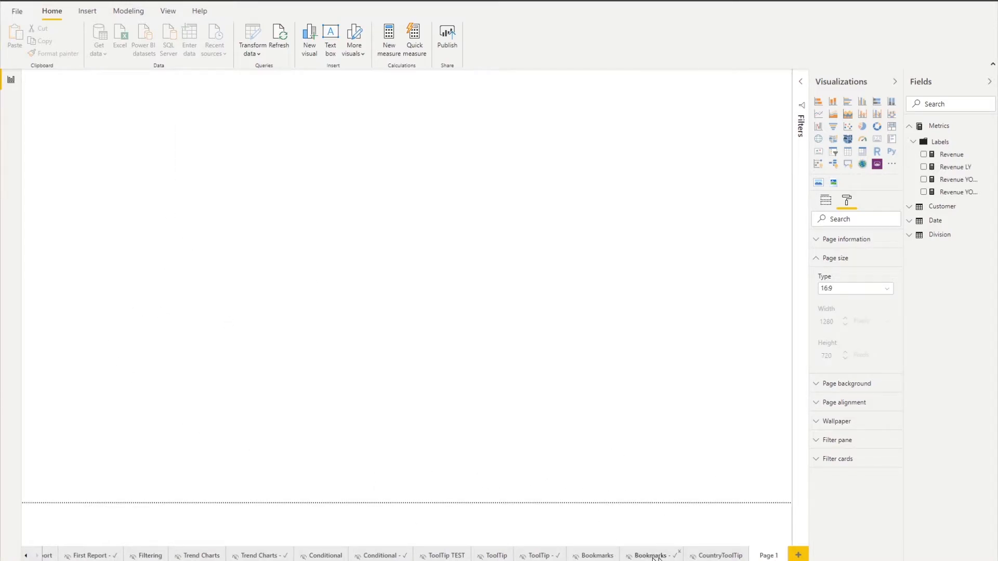
left_click(538, 555)
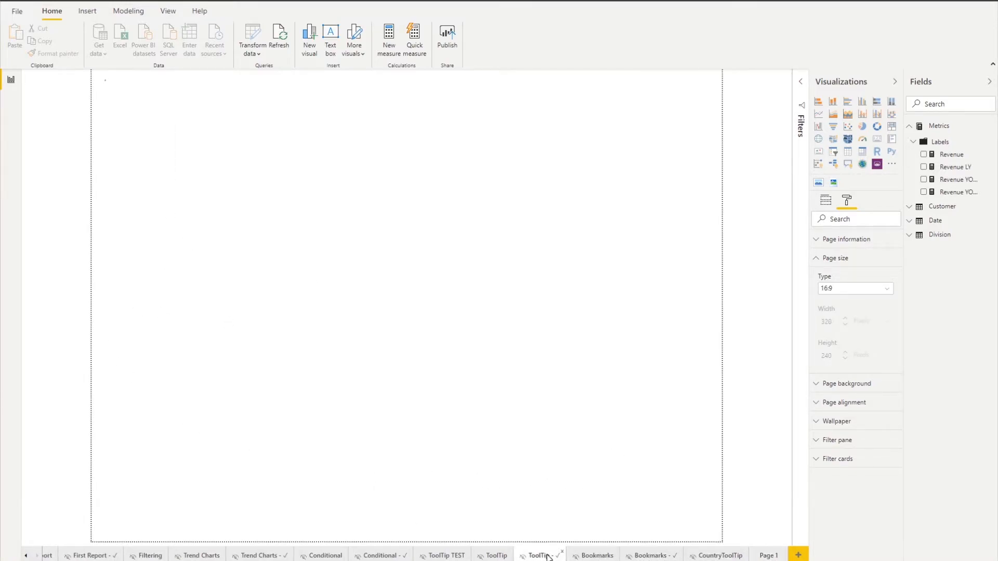
left_click(538, 555)
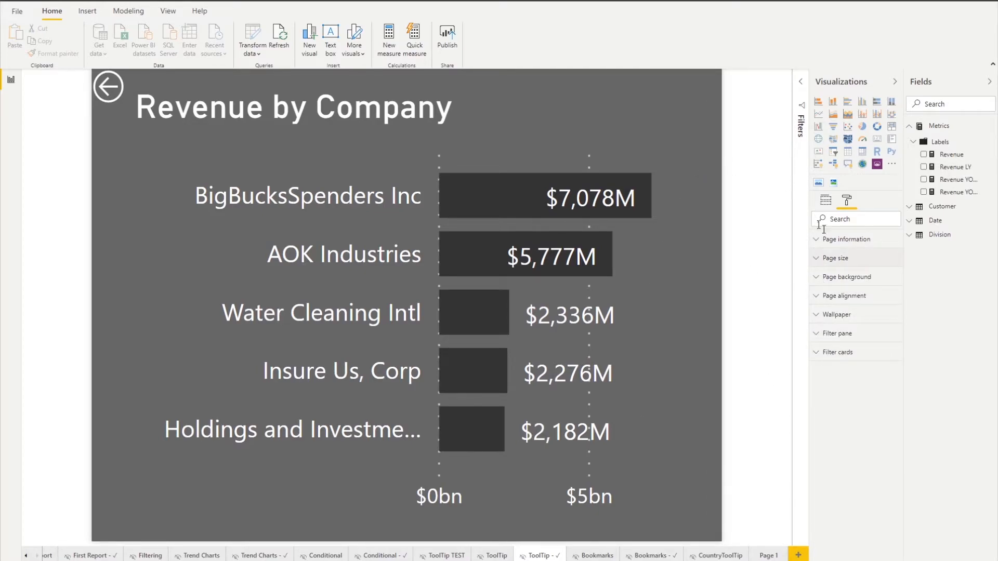
left_click(847, 238)
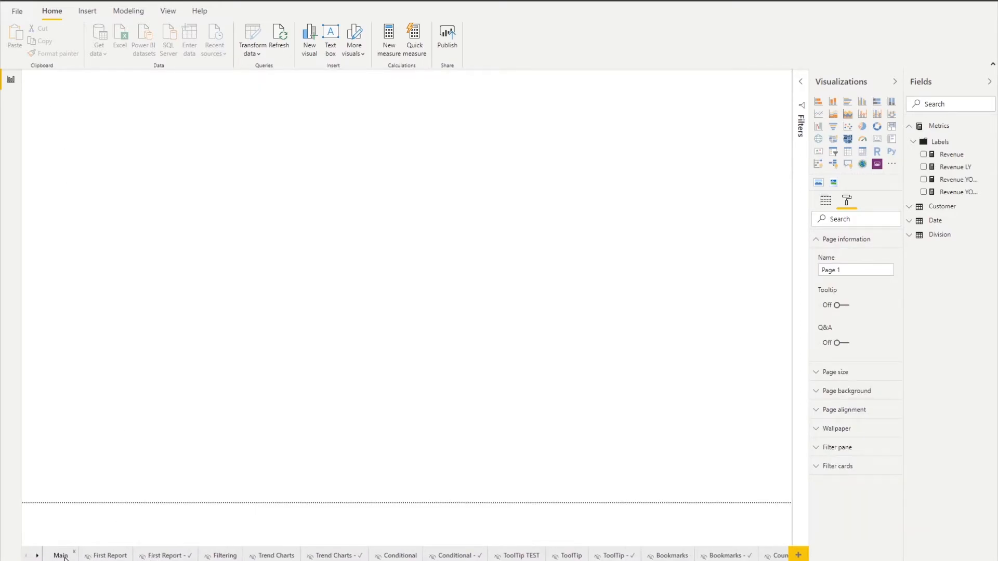
- Go from the Main welcome page to the Tooltip Test page
left_click(61, 556)
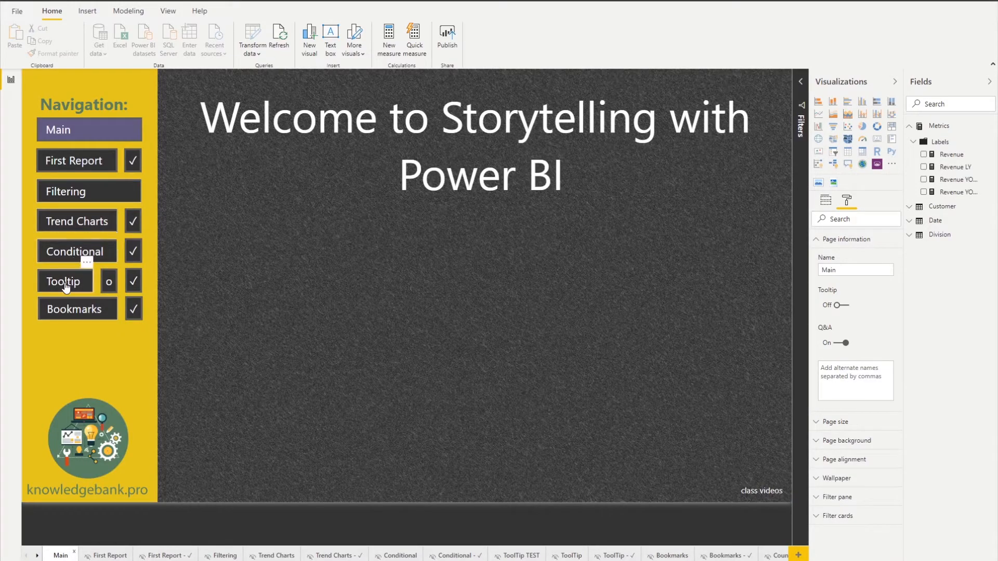
left_click(63, 282)
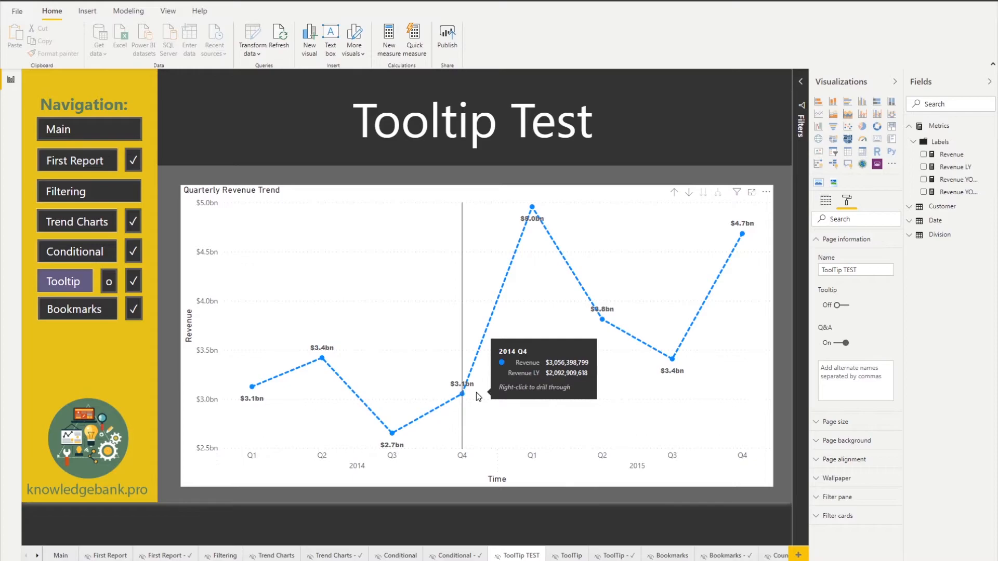
mouse_move(600, 318)
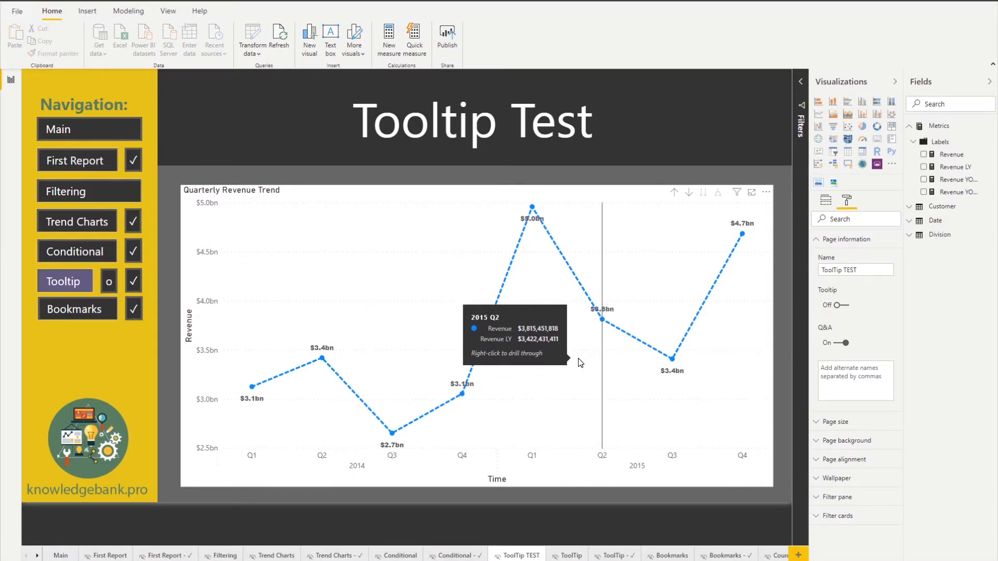
mouse_move(157, 292)
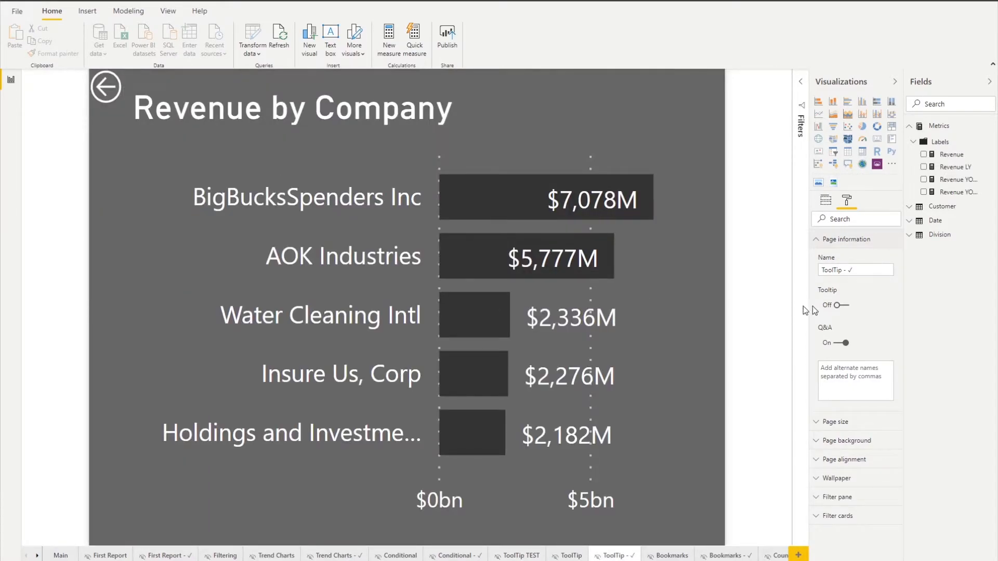
mouse_move(723, 318)
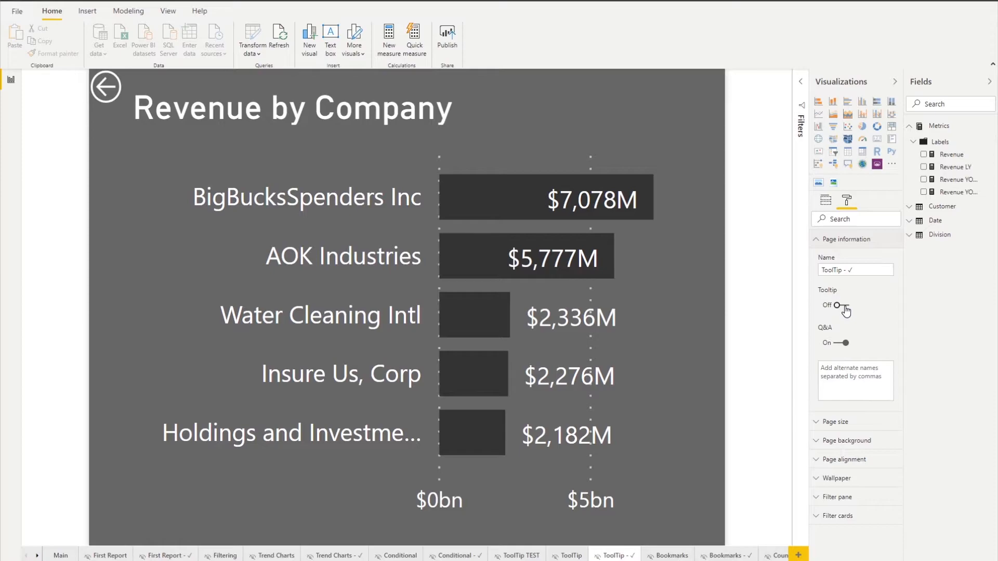
- Switch the Tooltip setting On for the ToolTip - ✓ Revenue by Company page
left_click(841, 306)
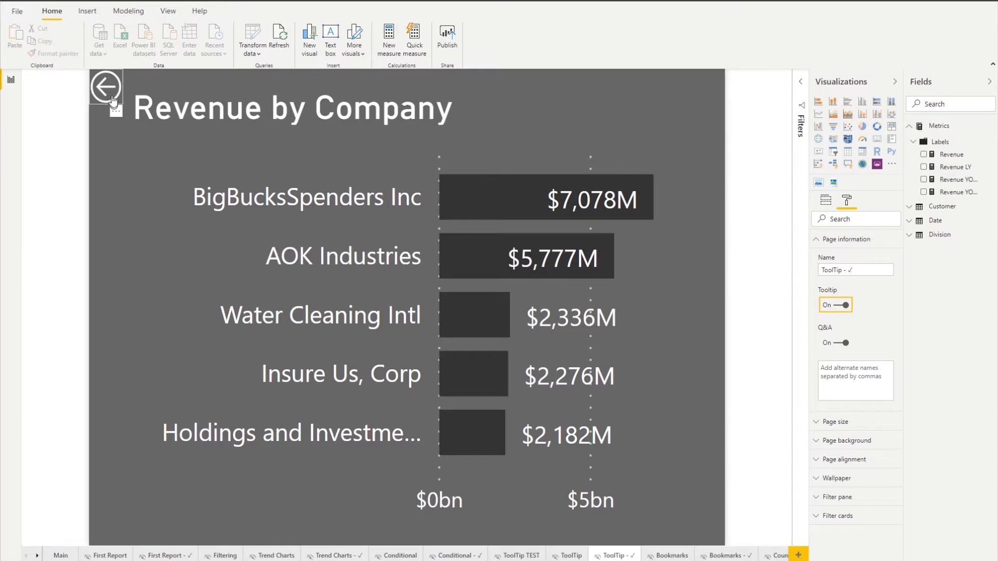
left_click(105, 87)
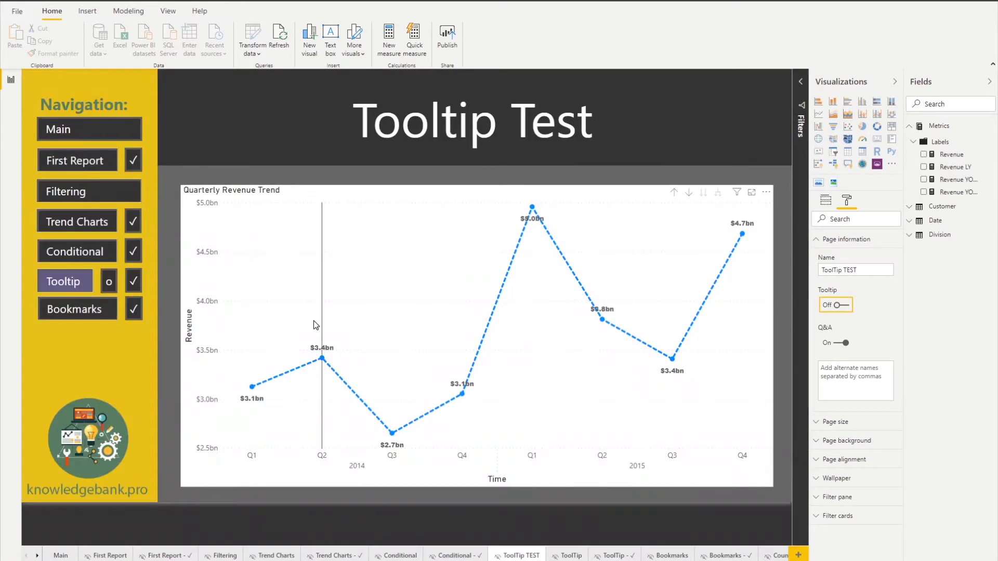
mouse_move(601, 318)
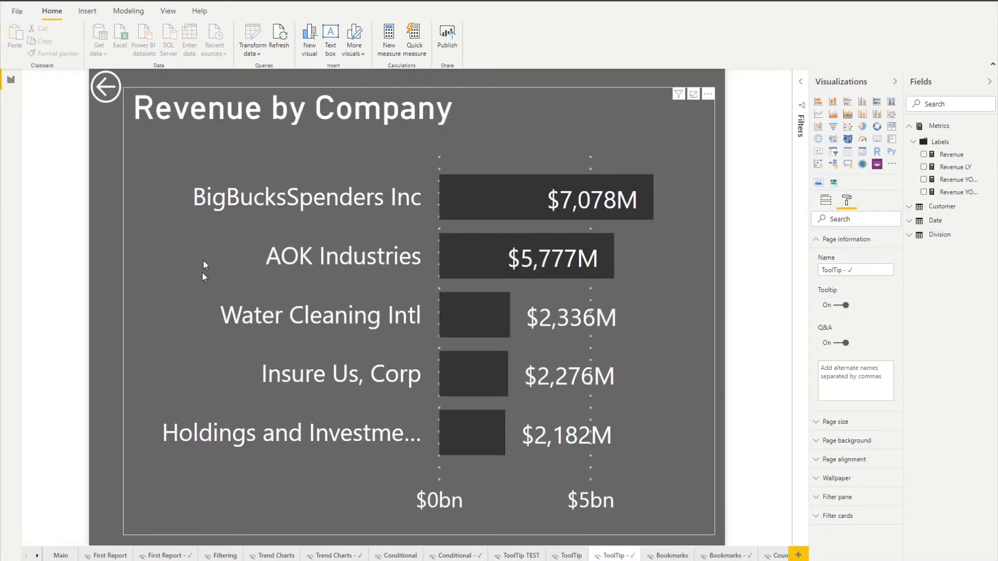
mouse_move(105, 88)
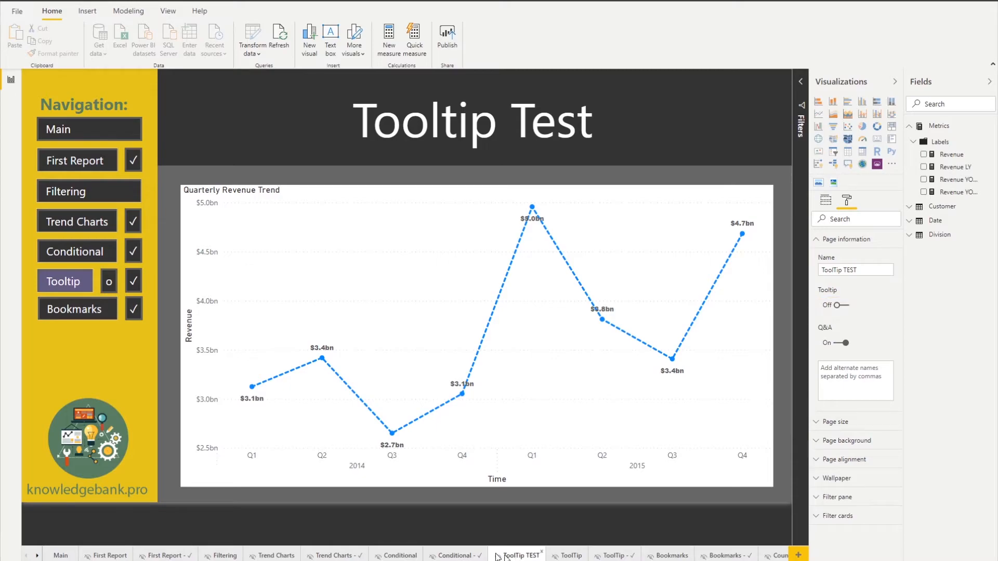
mouse_move(619, 352)
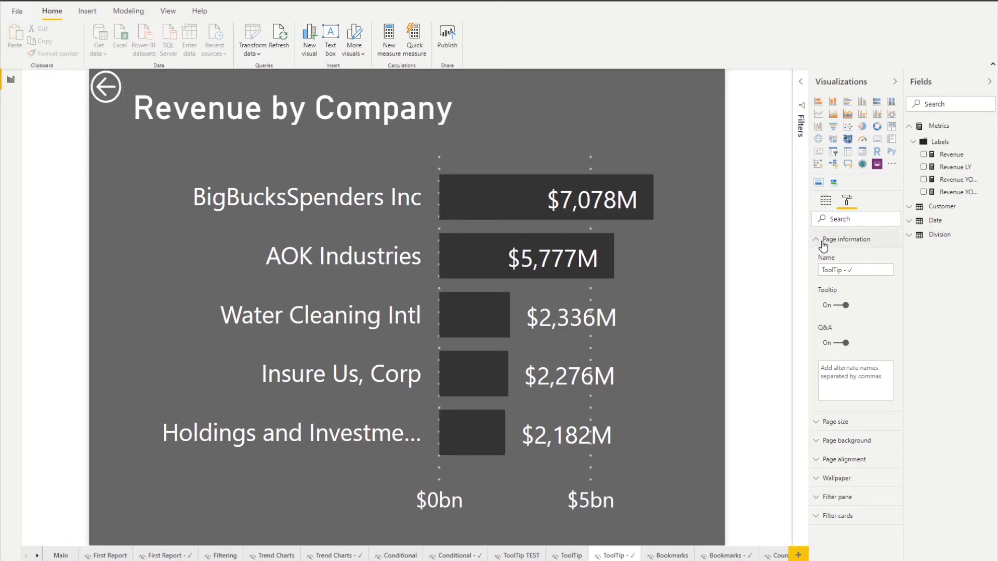
- Check the Tooltip page size, reopen Page information, and open the unfinished ToolTip page
left_click(836, 258)
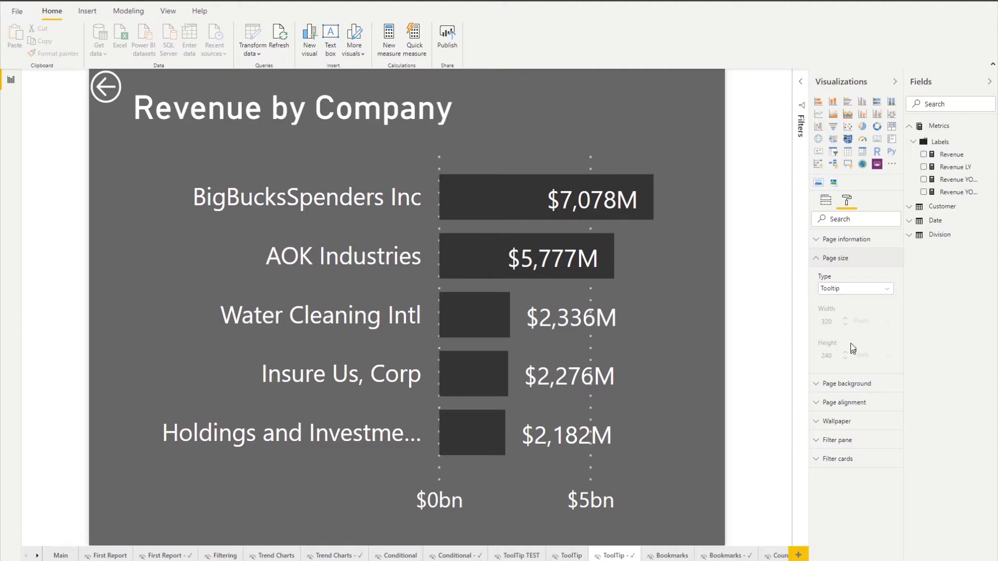
left_click(833, 257)
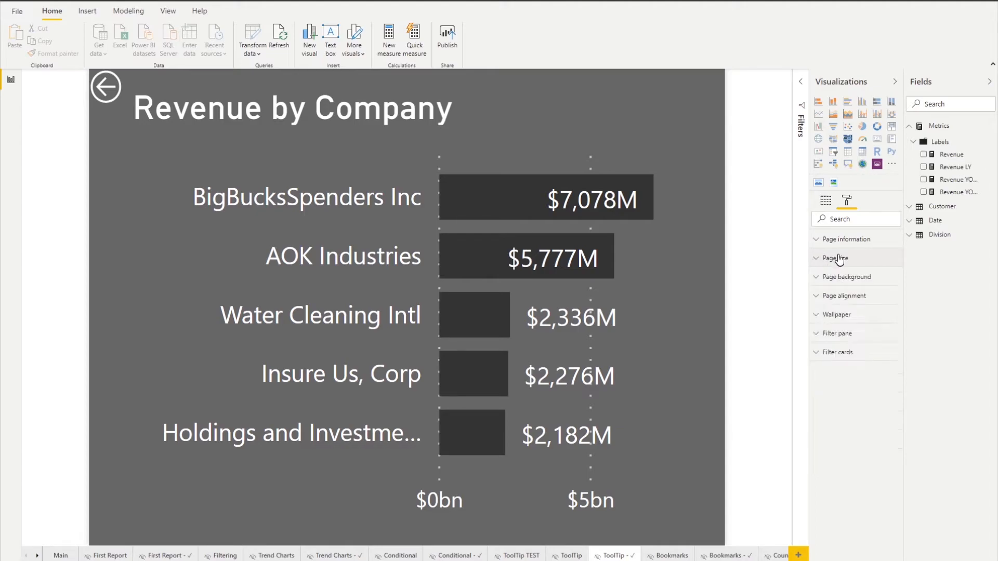
left_click(846, 239)
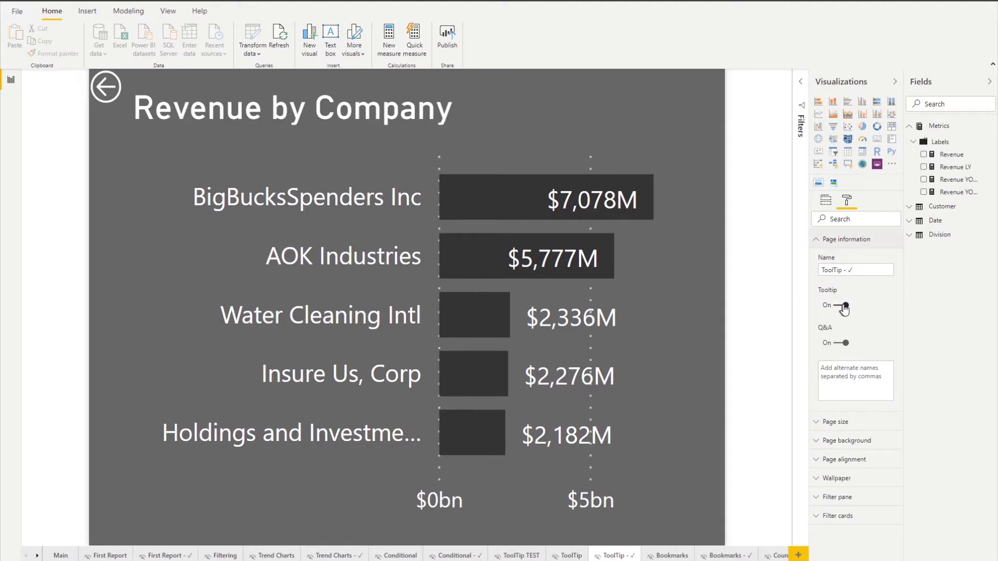
left_click(844, 306)
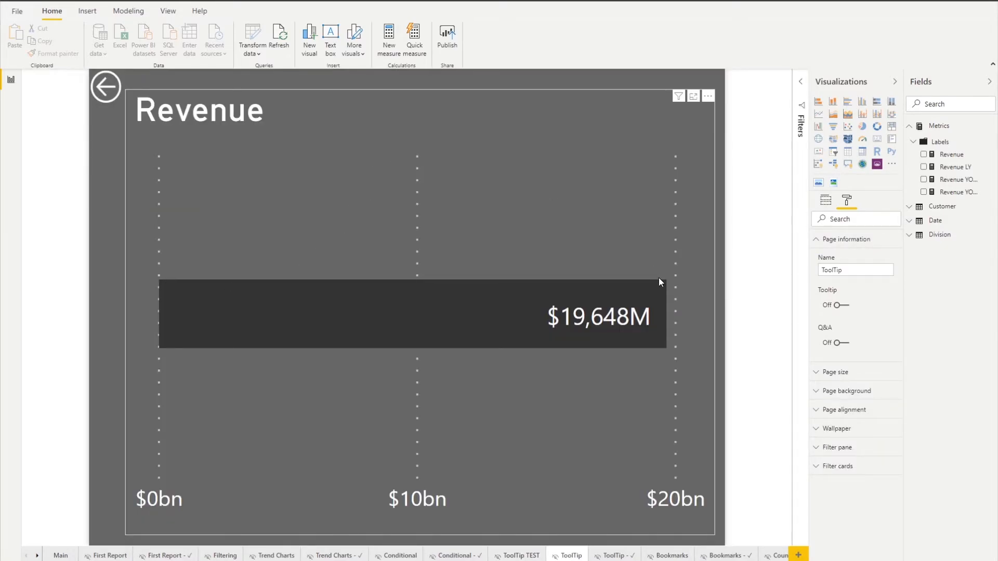
mouse_move(710, 363)
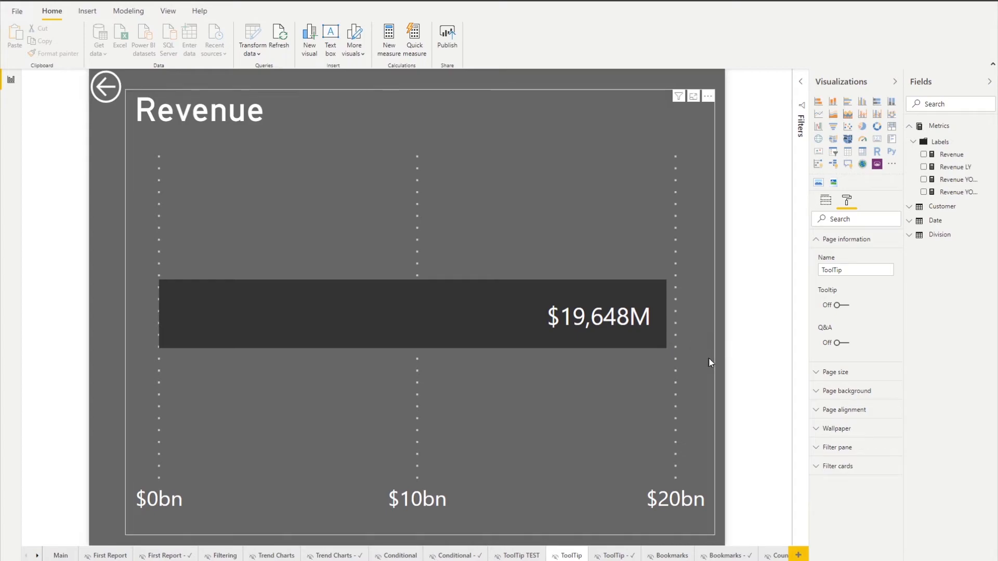
mouse_move(312, 241)
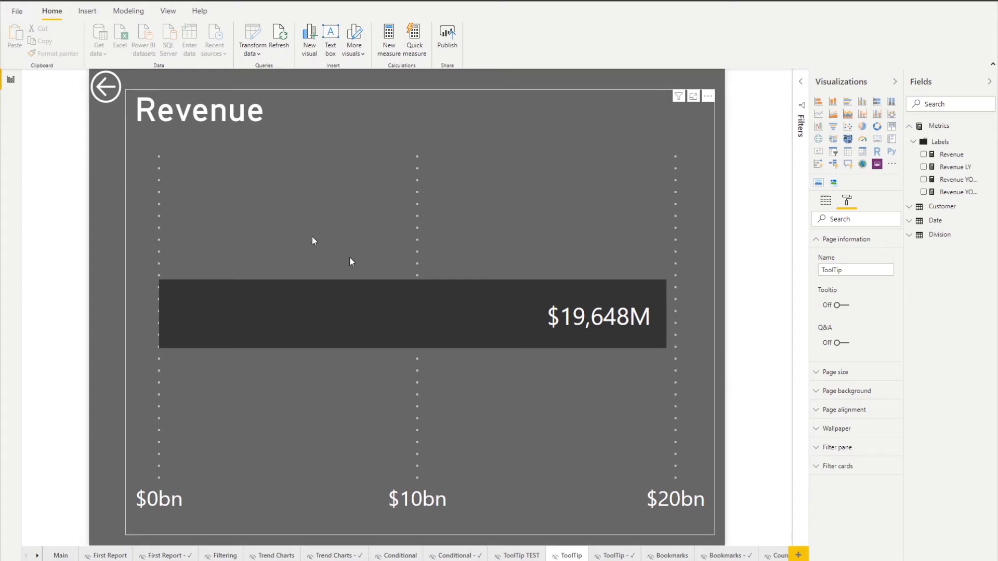
mouse_move(504, 282)
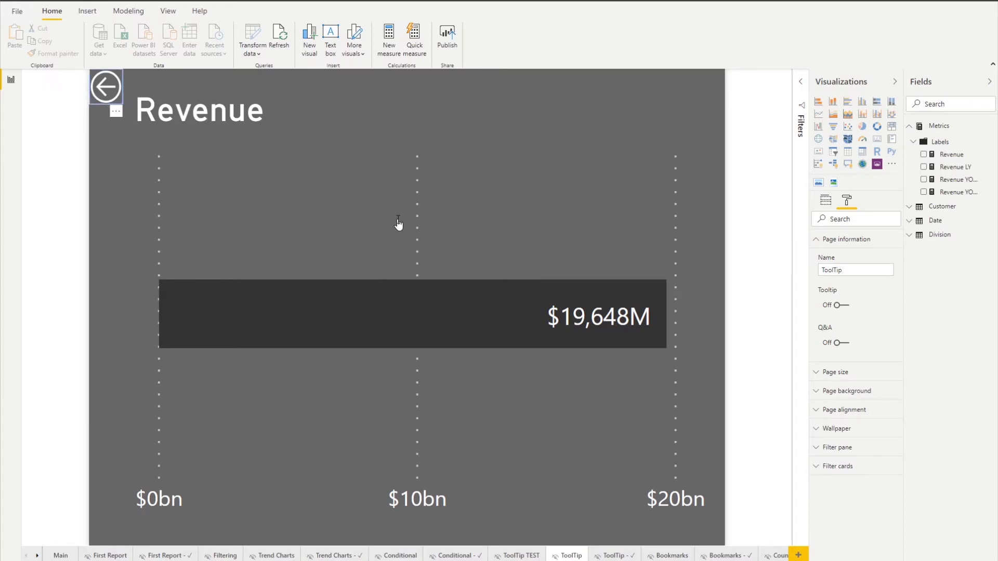
- Compare with the ToolTip - ✓ page, then return to the Tooltip Test page
left_click(521, 555)
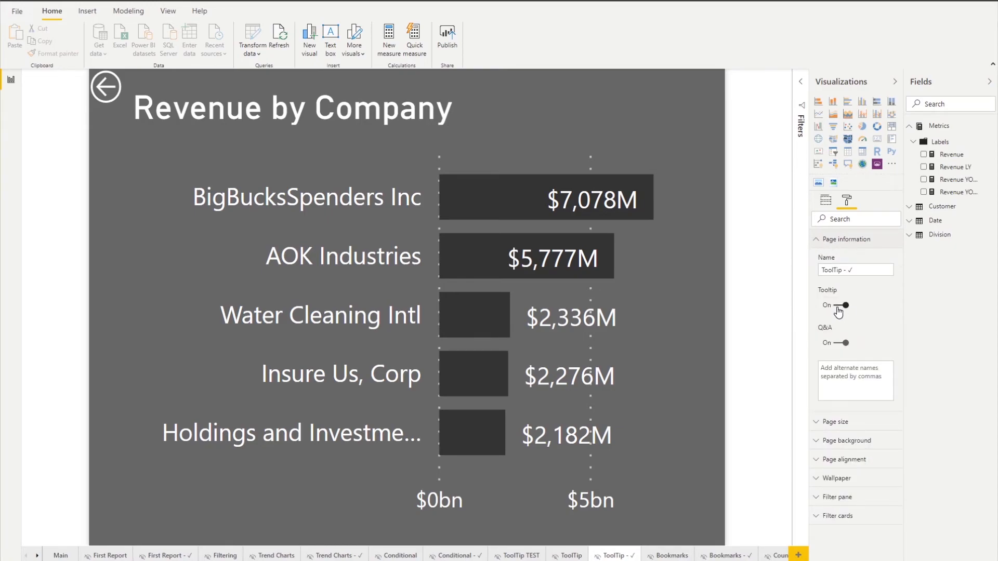
left_click(845, 306)
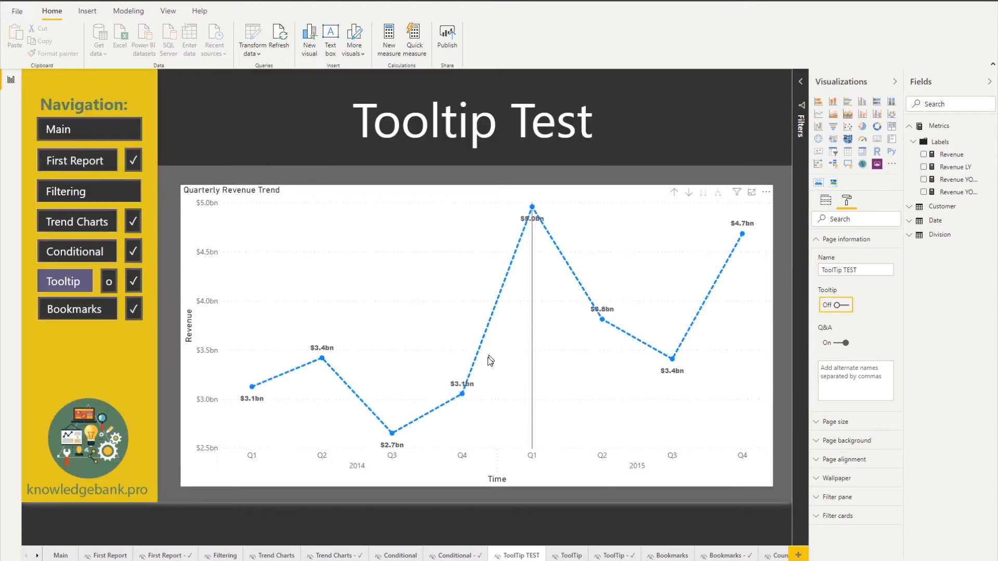
mouse_move(521, 263)
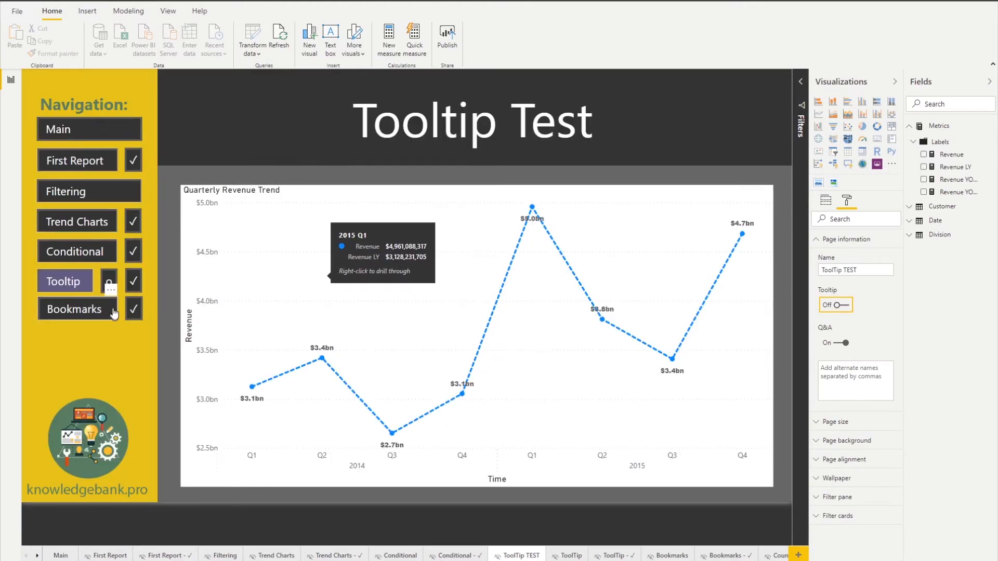
mouse_move(110, 284)
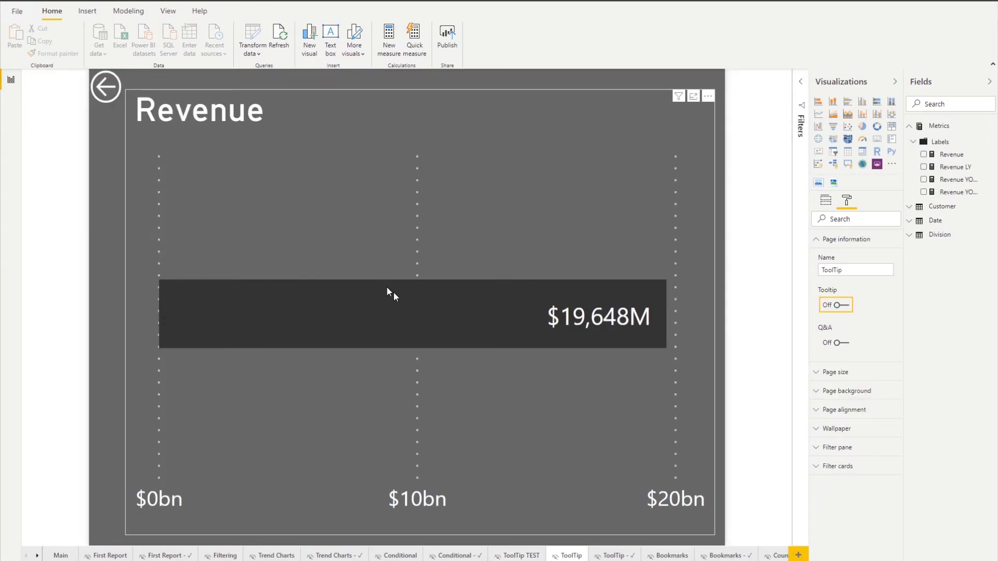
mouse_move(517, 235)
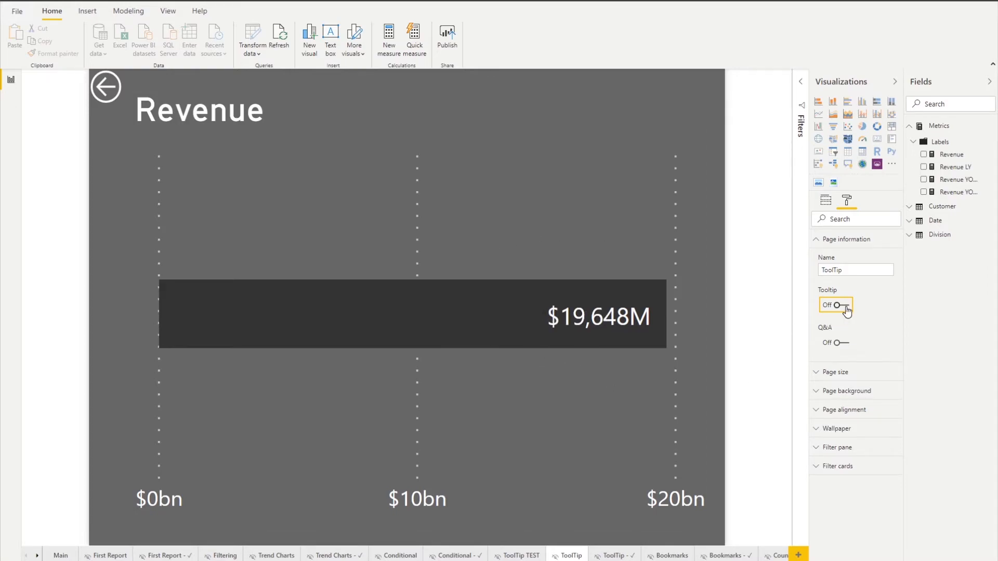
- Turn on the ToolTip page's Tooltip setting and show its Qtr and Year tooltip fields
left_click(833, 305)
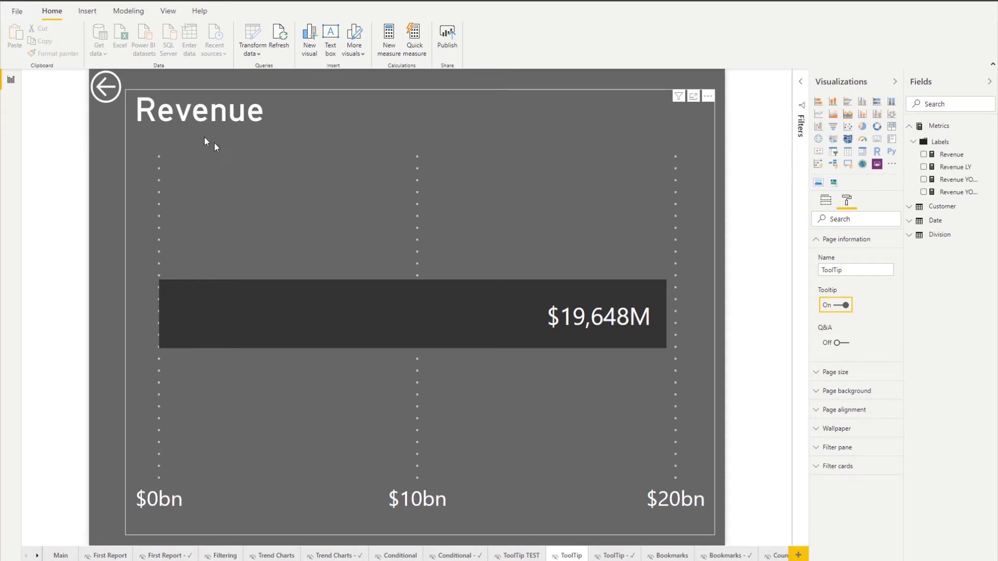
left_click(522, 554)
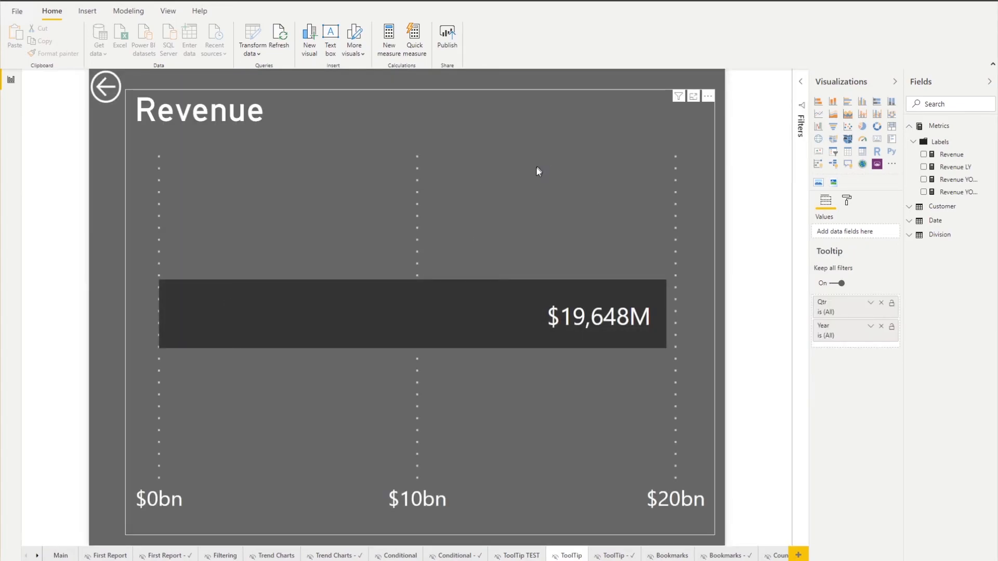
- Put Customer > Company on the bar chart's axis to show Revenue by Company
left_click(414, 312)
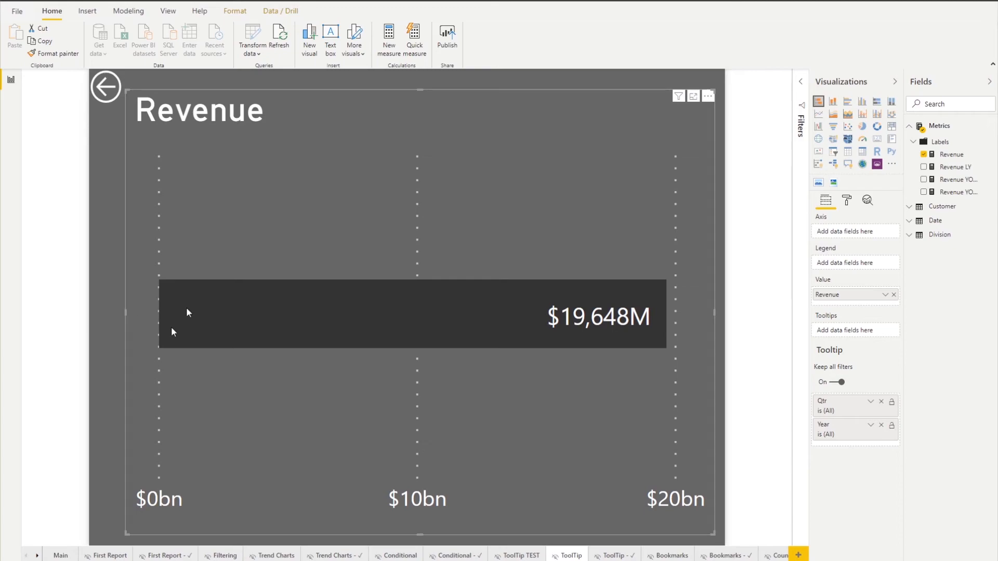
mouse_move(467, 283)
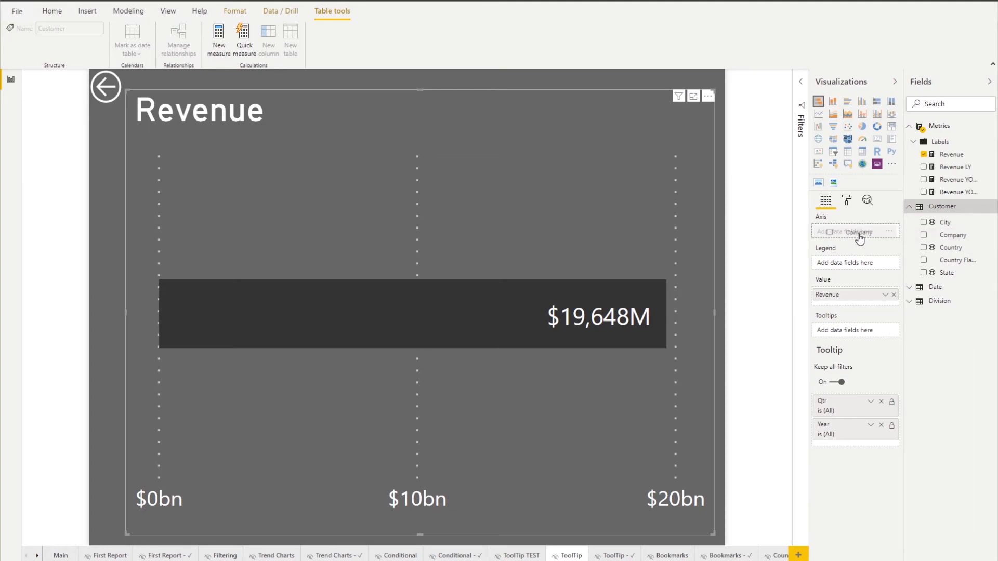
left_click(951, 235)
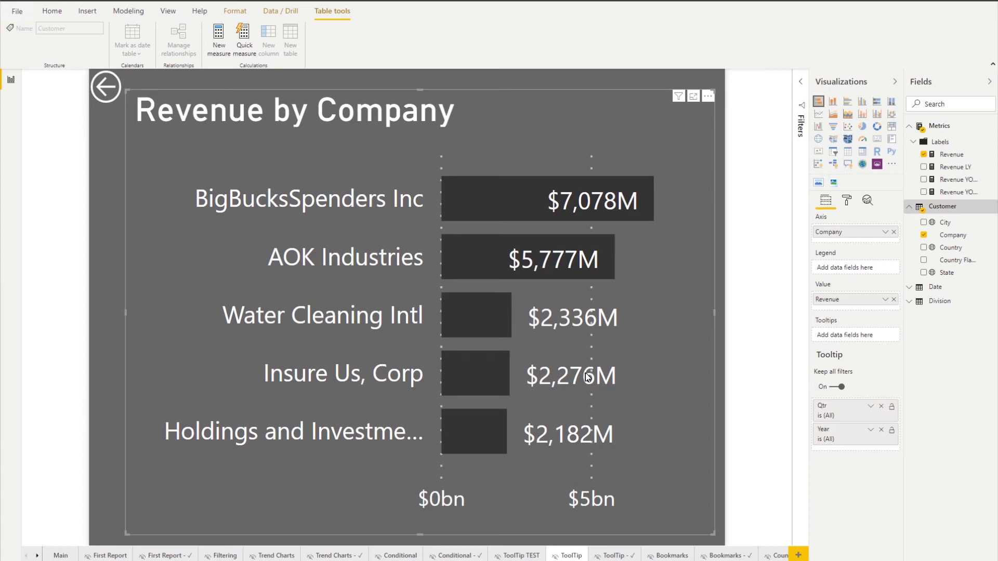
mouse_move(700, 204)
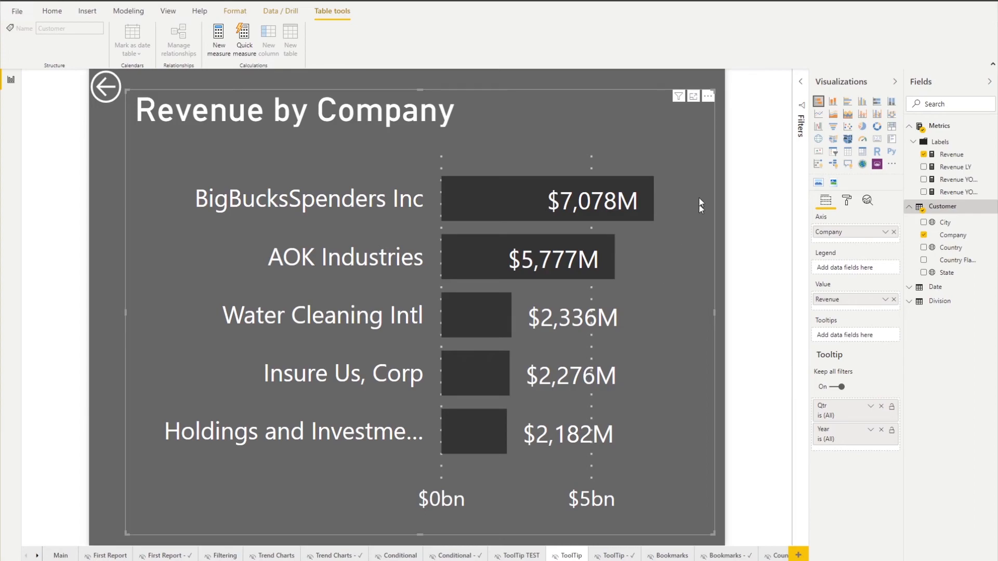
- Expand the chart's filters and keep the Company filter as Top 5 by Revenue
left_click(800, 81)
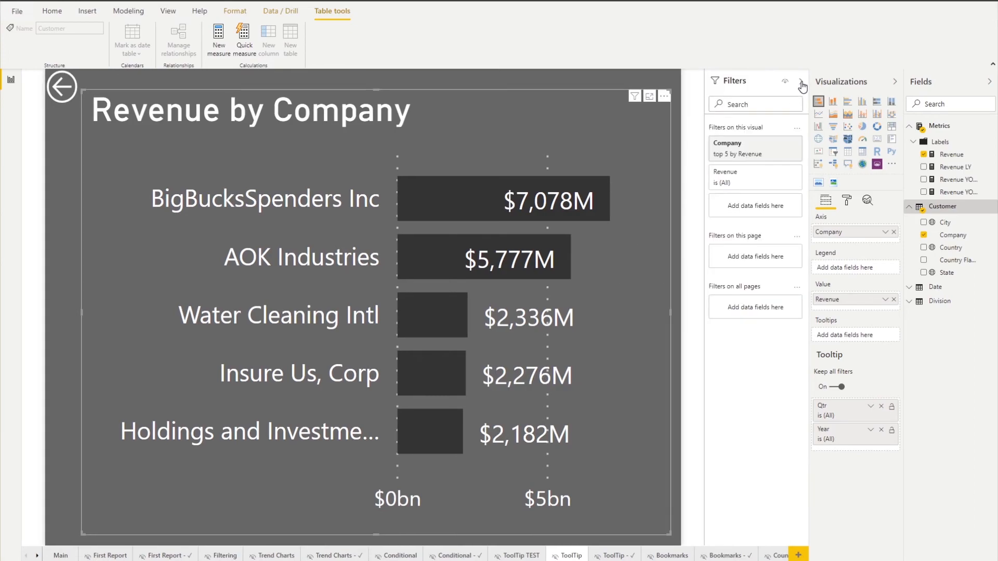
mouse_move(743, 154)
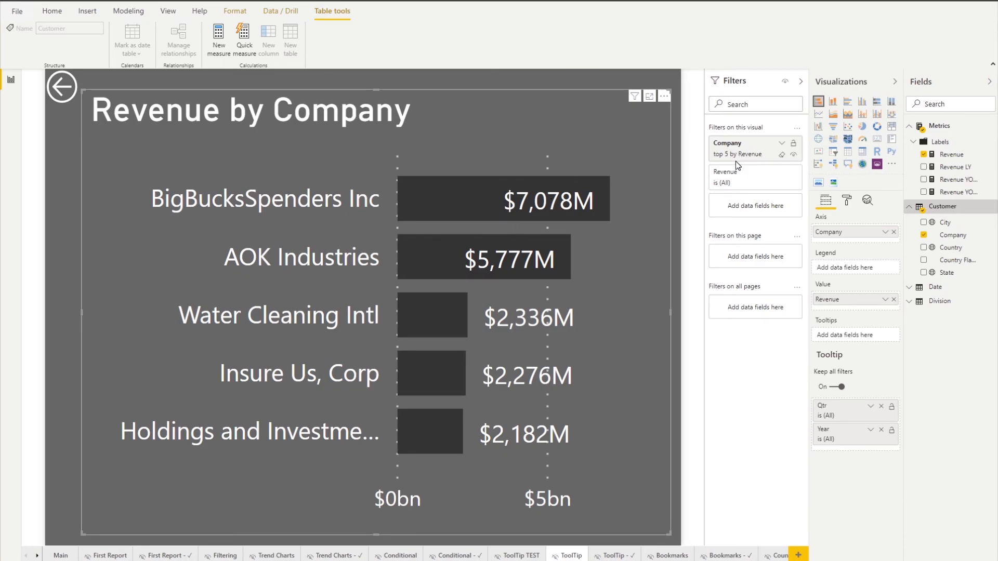
mouse_move(743, 153)
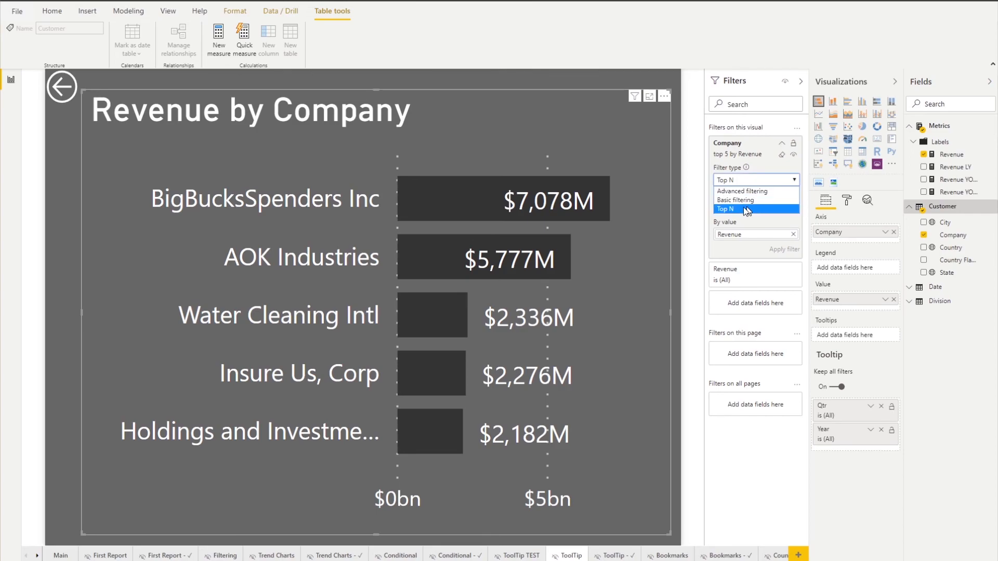
left_click(725, 210)
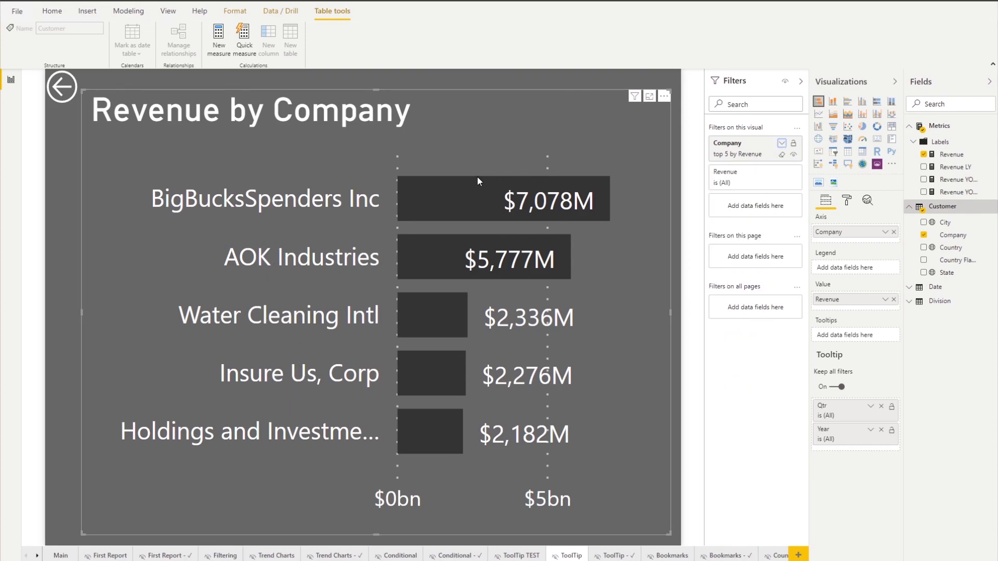
mouse_move(62, 88)
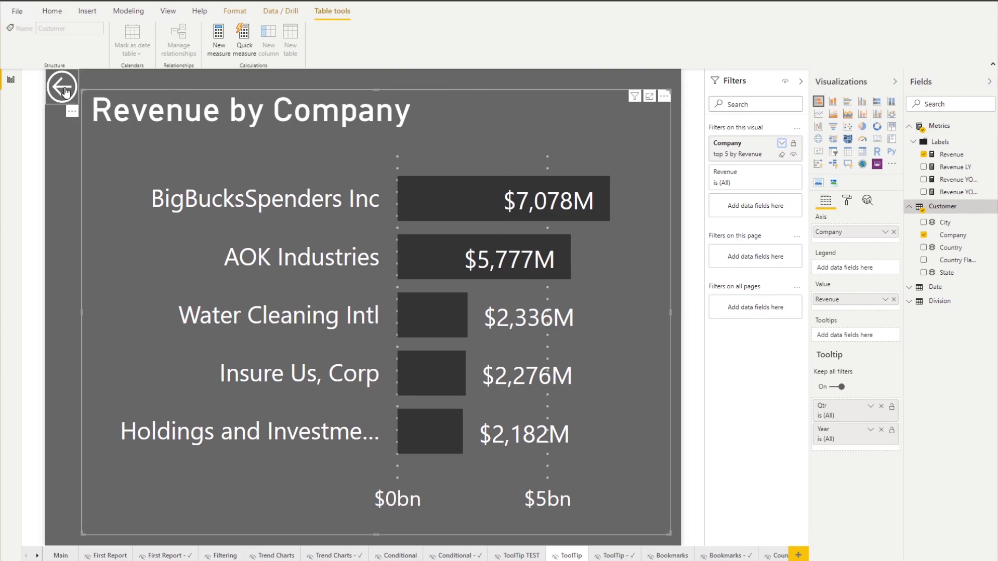